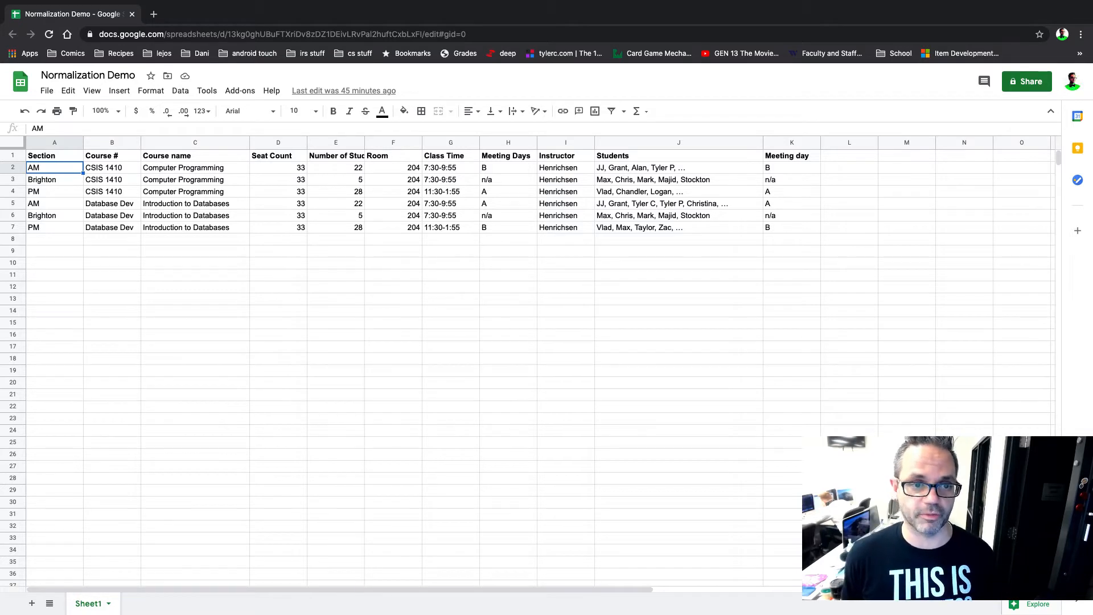
pyautogui.moveTo(485, 406)
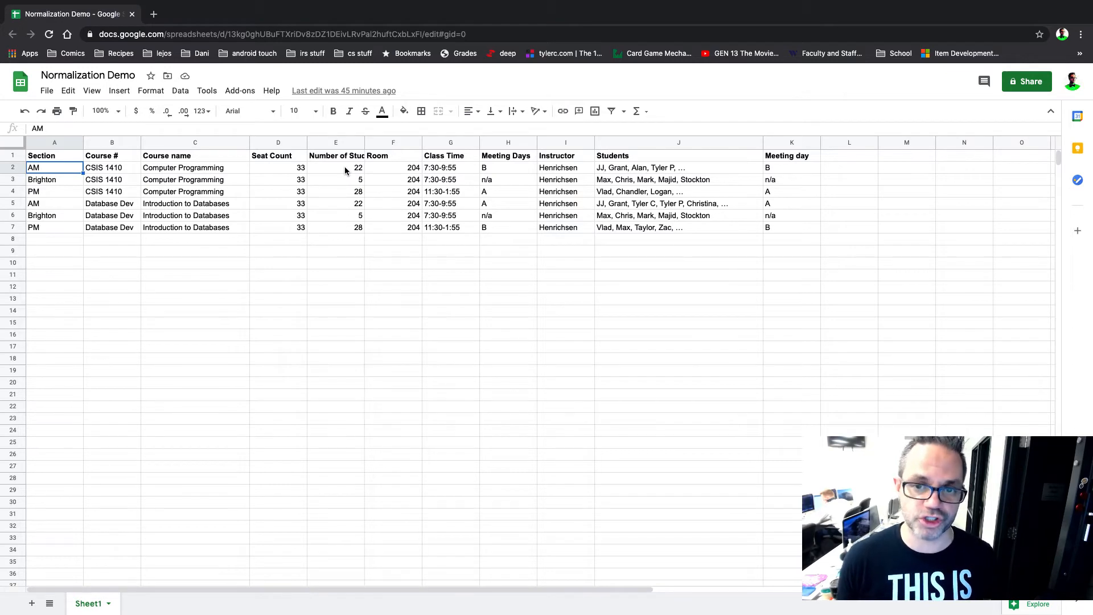
pyautogui.moveTo(397, 183)
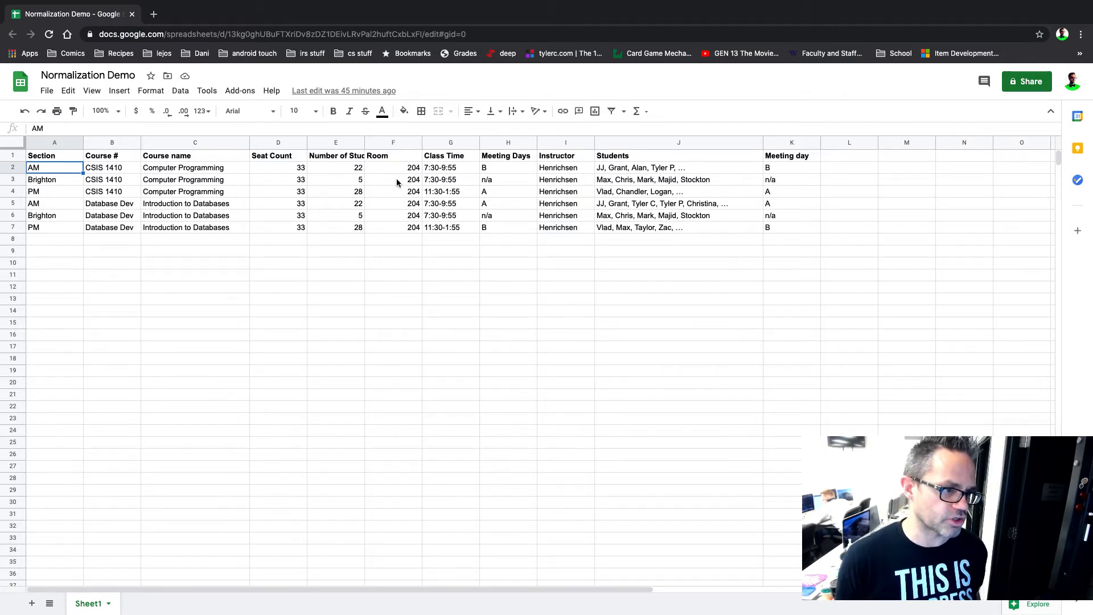
pyautogui.moveTo(287, 173)
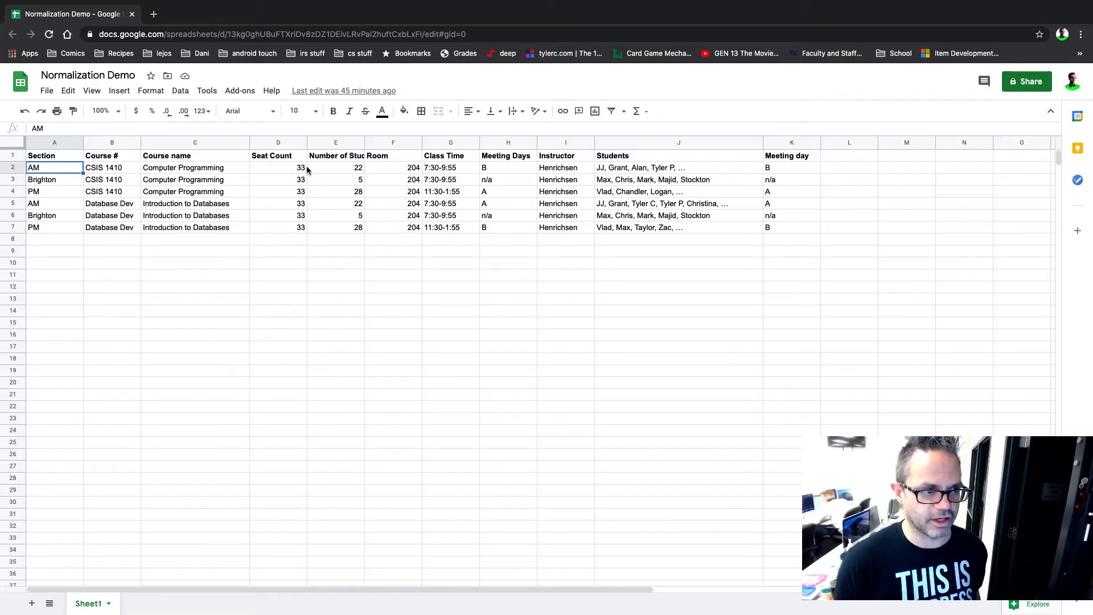
pyautogui.moveTo(359, 157)
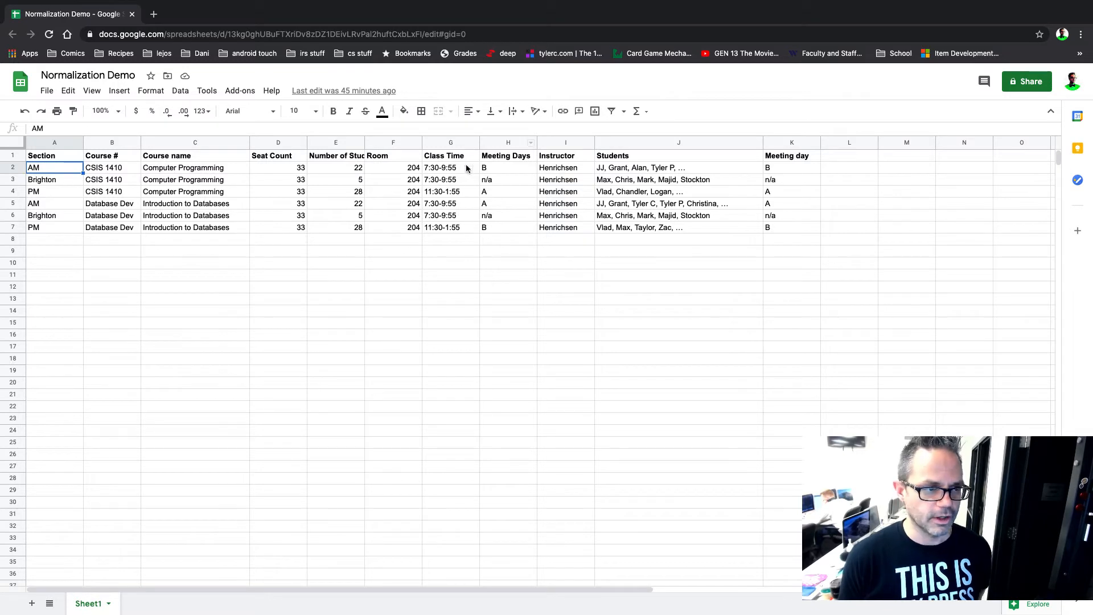
pyautogui.moveTo(733, 164)
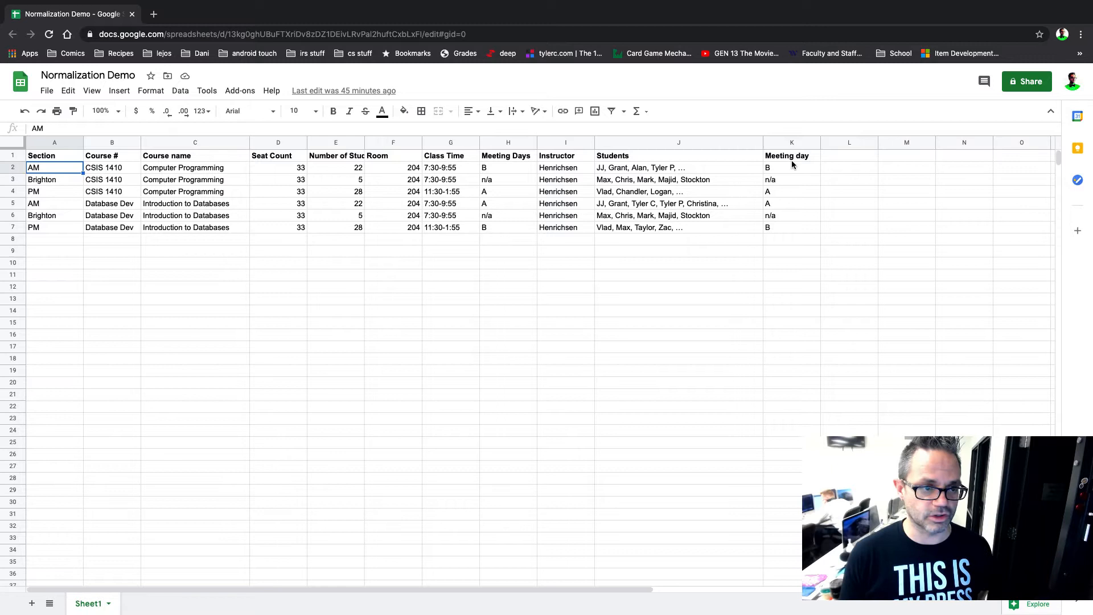
pyautogui.moveTo(779, 191)
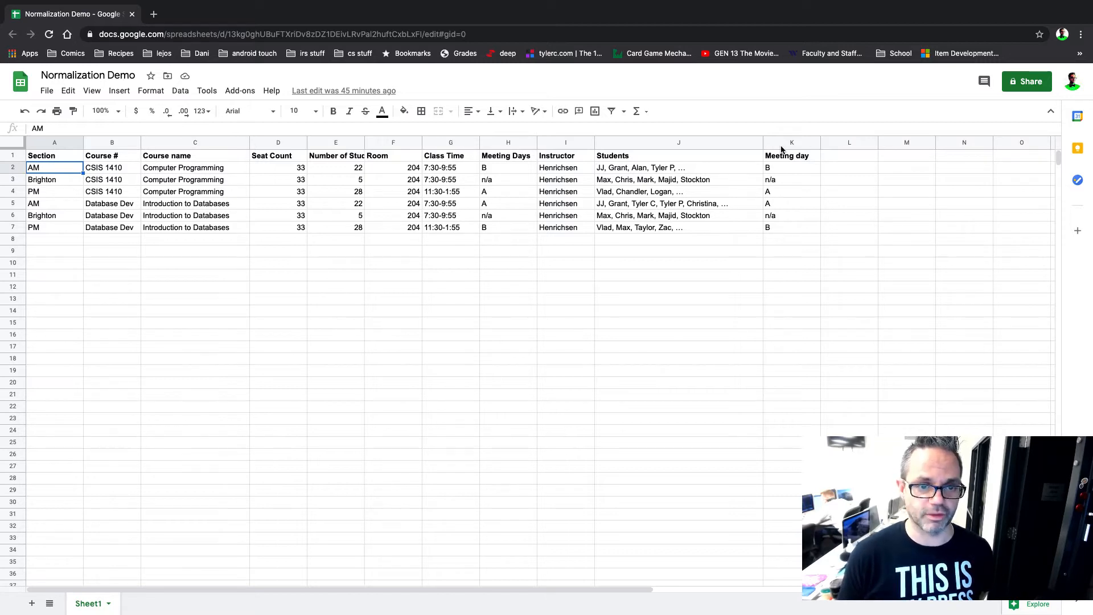
# Step: Strike through the Meeting day header in column K to mark it redundant
pyautogui.click(793, 142)
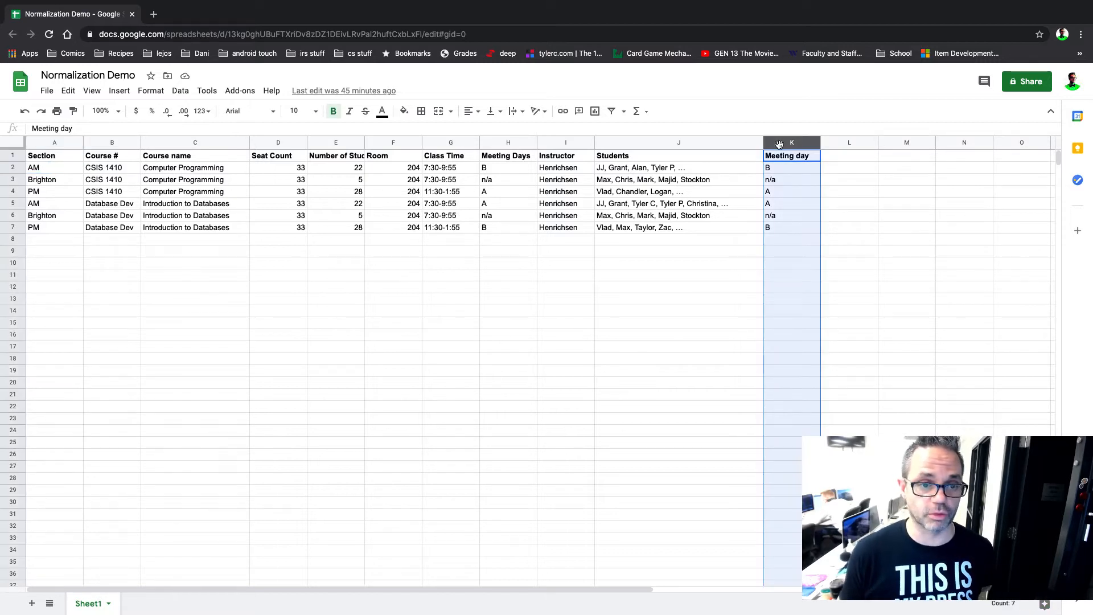
pyautogui.moveTo(782, 227)
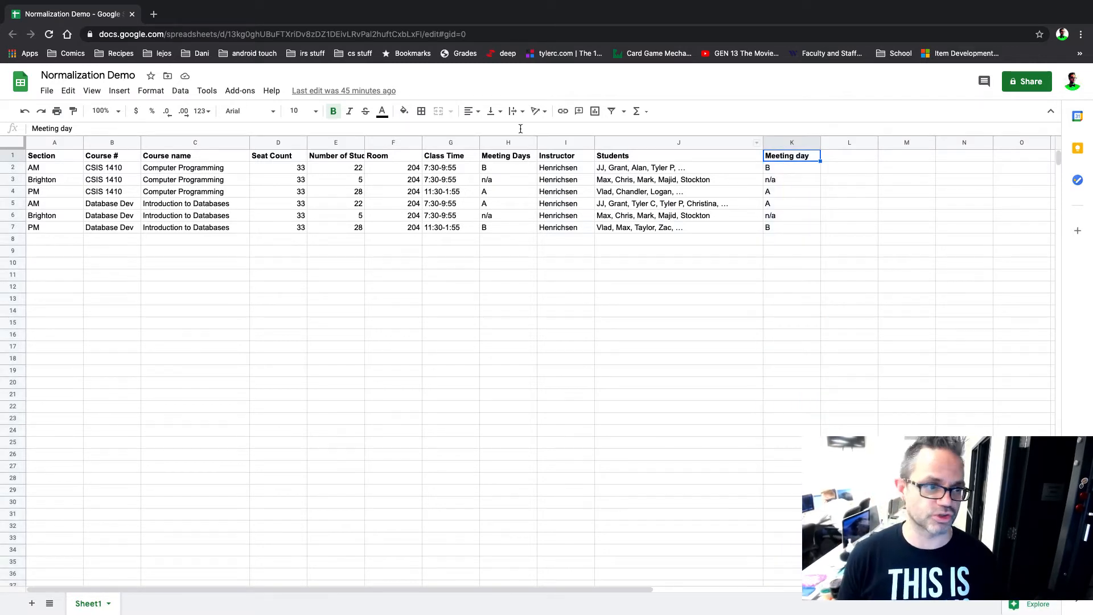
pyautogui.click(365, 112)
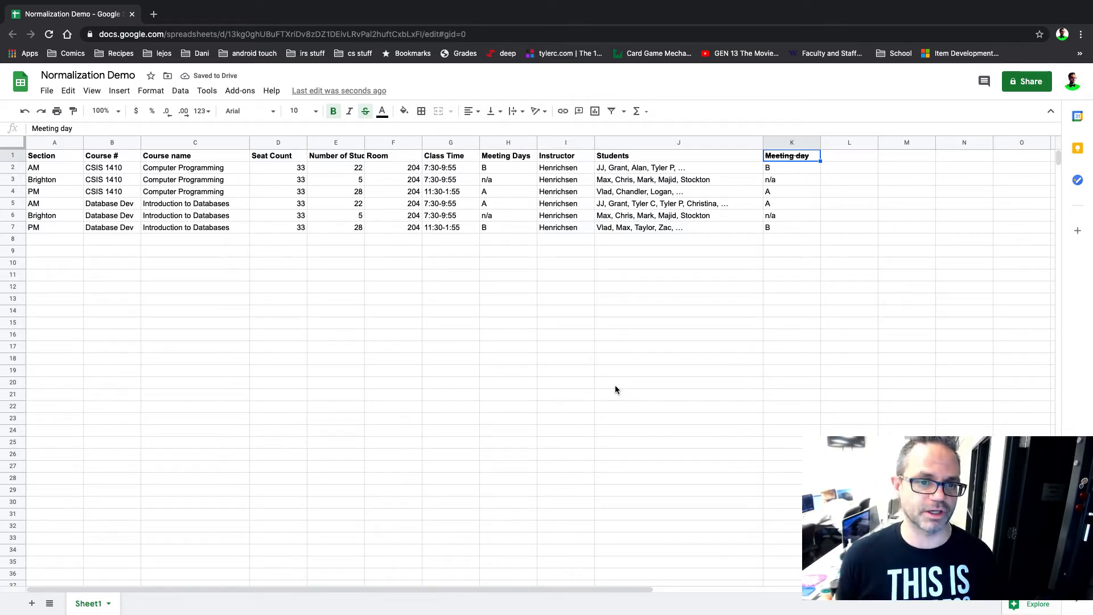
pyautogui.click(791, 191)
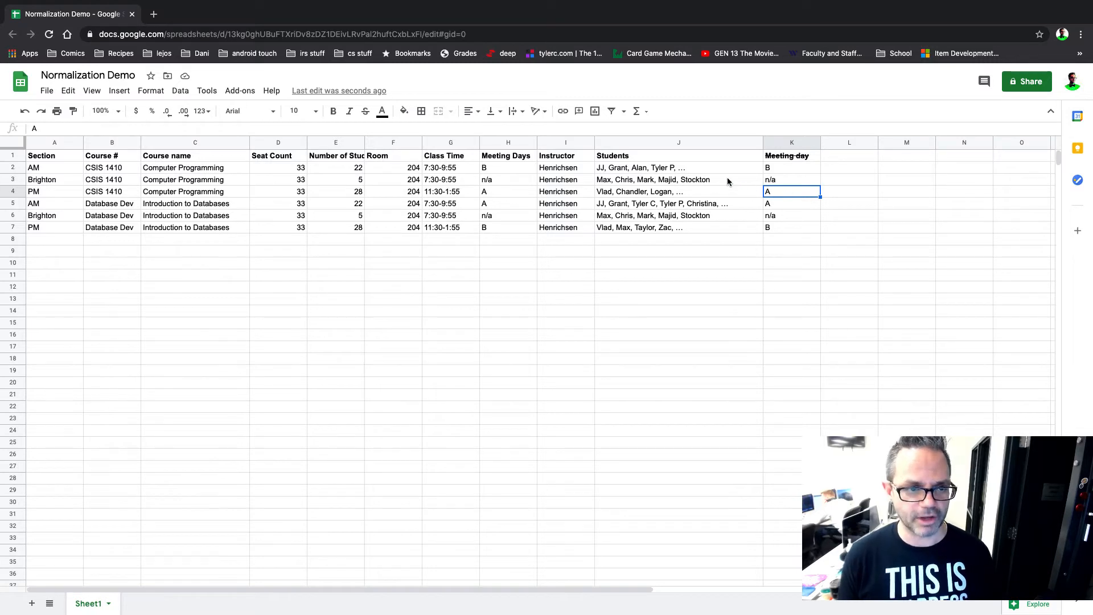
pyautogui.click(679, 155)
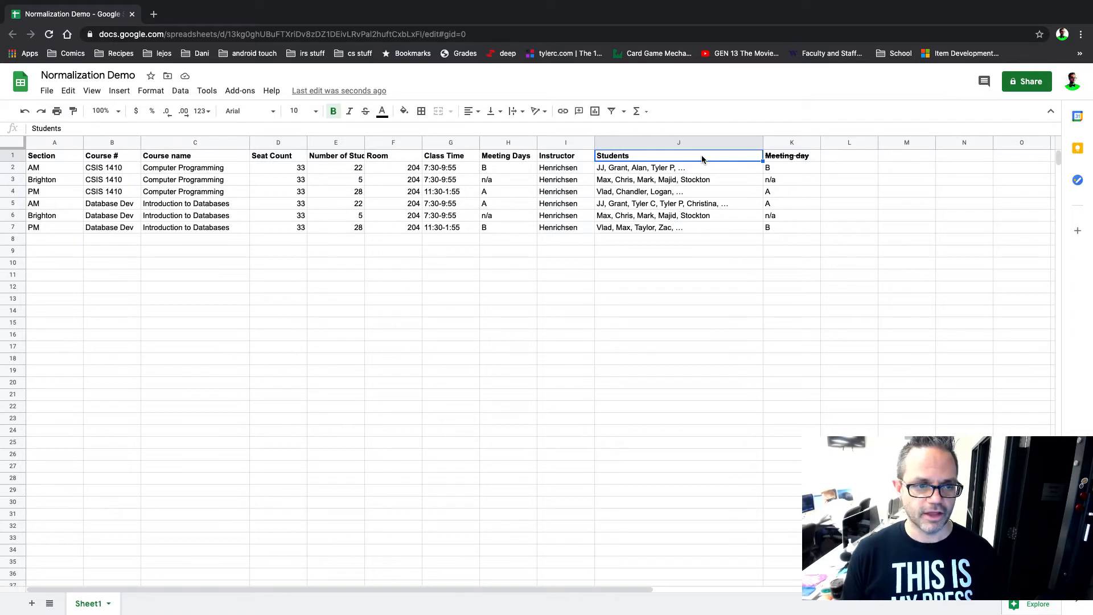
pyautogui.click(678, 203)
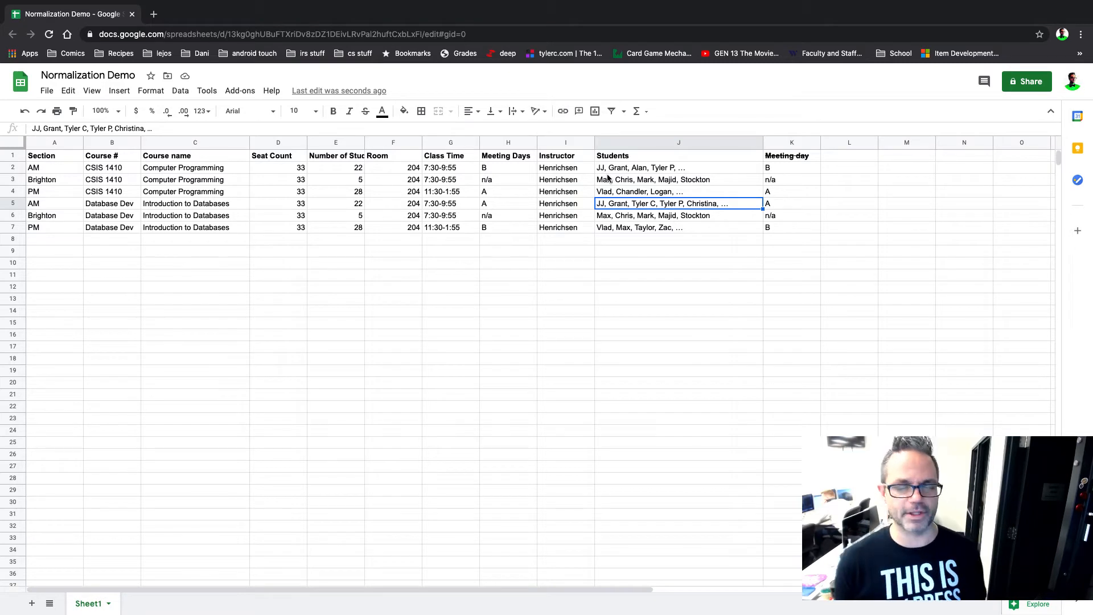
pyautogui.moveTo(604, 172)
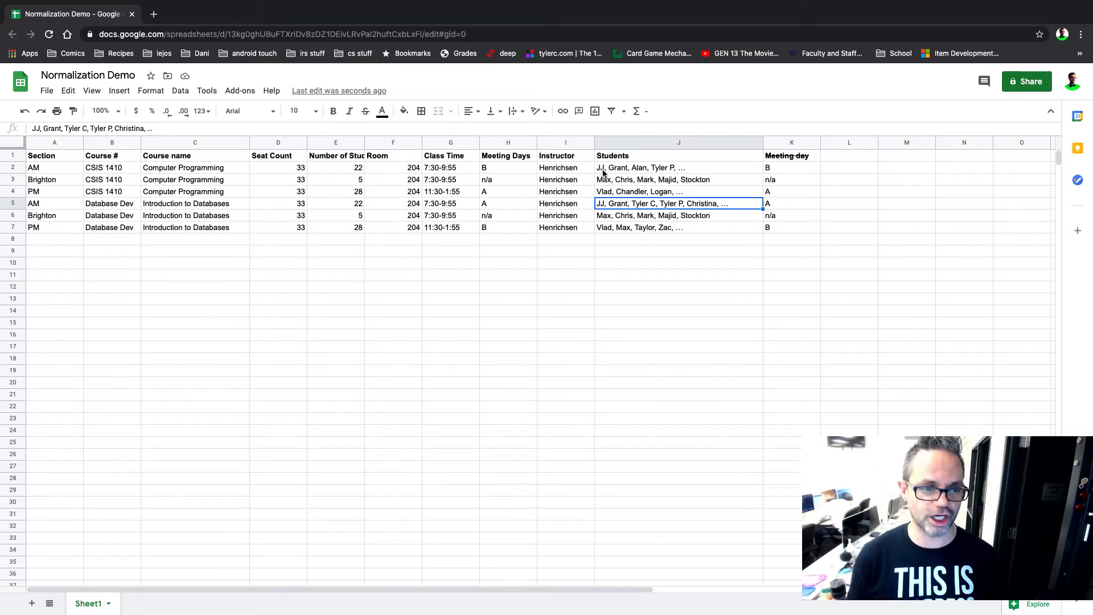
pyautogui.click(678, 168)
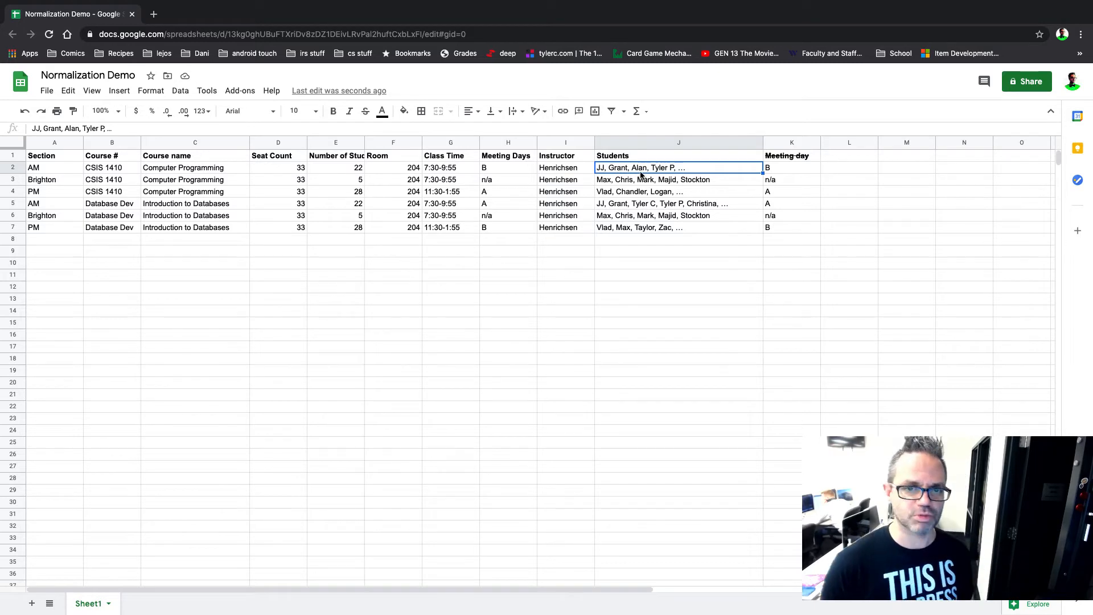
pyautogui.moveTo(576, 204)
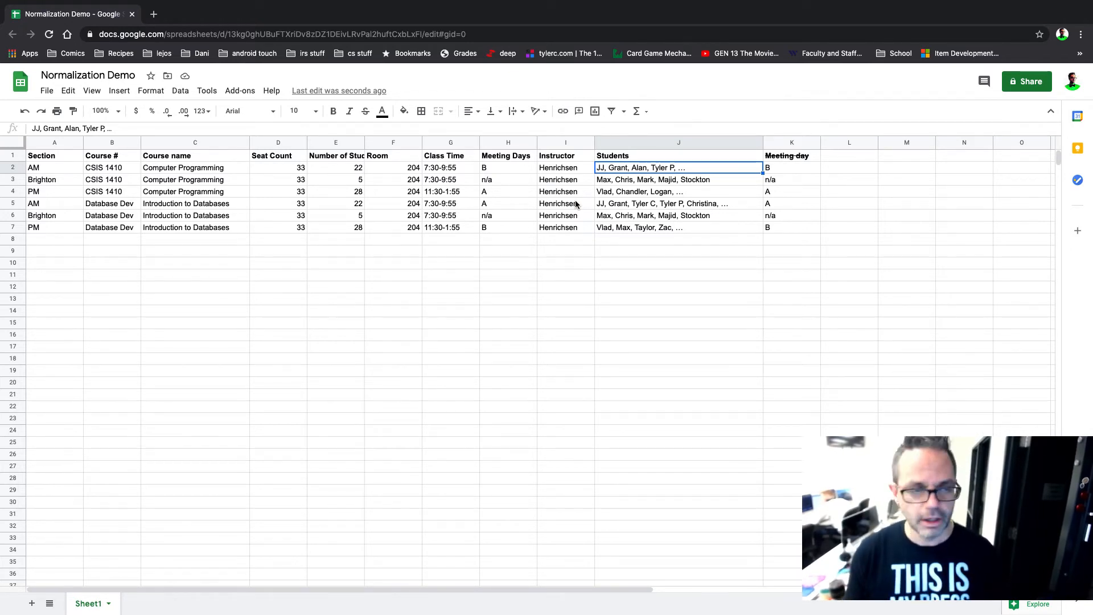
pyautogui.click(565, 167)
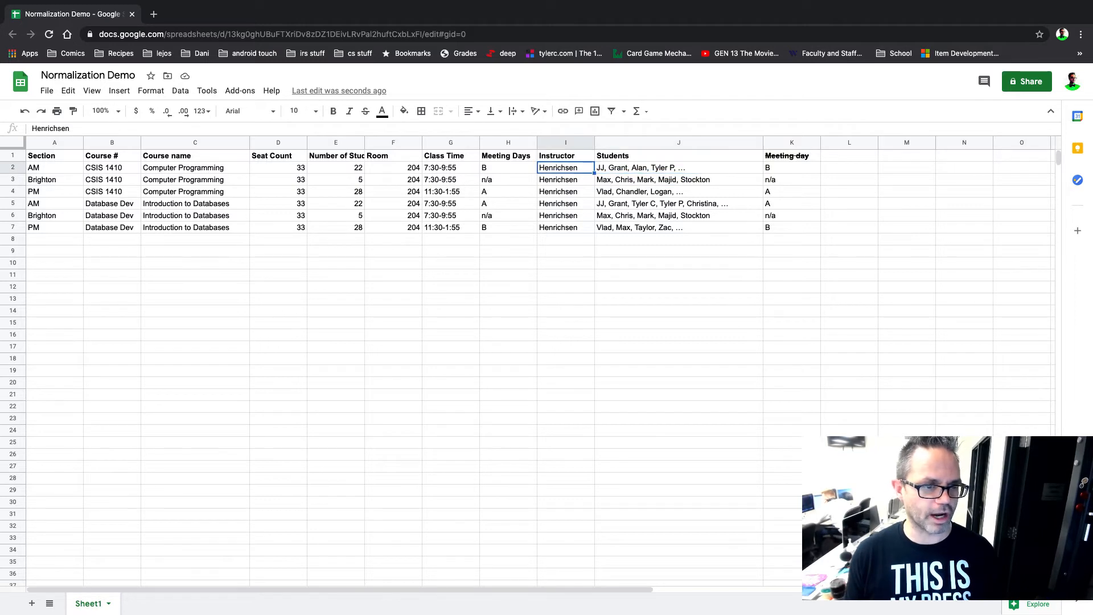
# Step: Copy the headers to row 12 and the AM CSIS 1410 details to row 13, Students blank
pyautogui.click(651, 154)
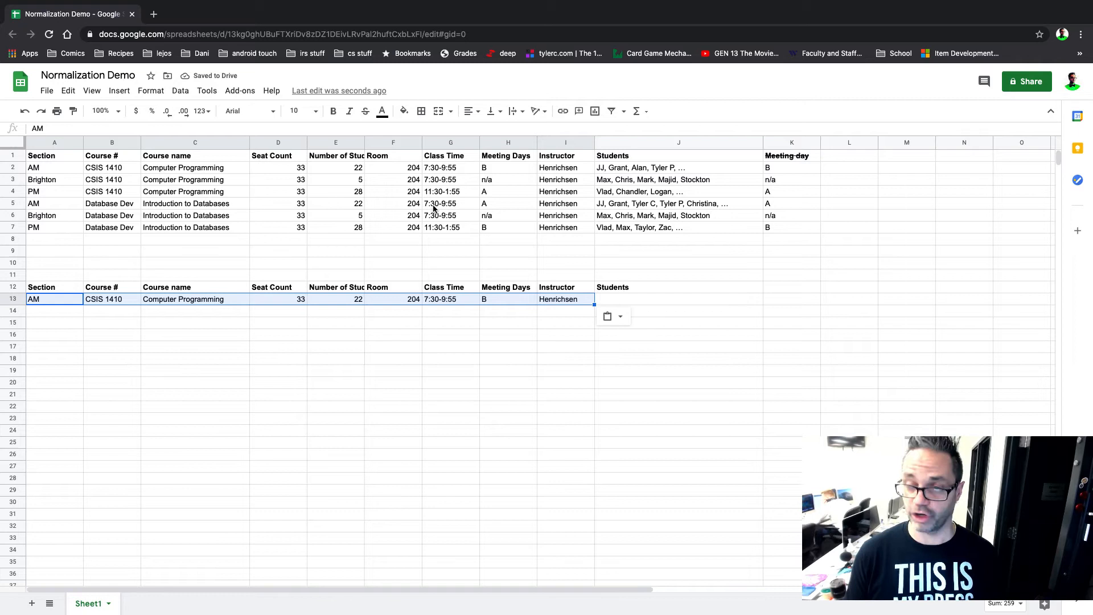
pyautogui.click(678, 299)
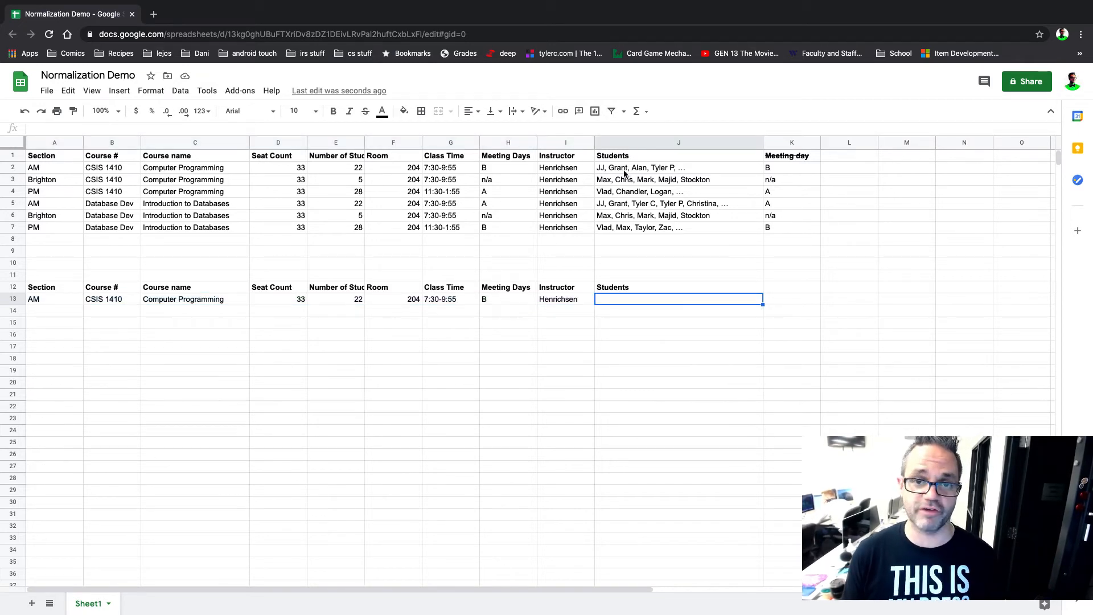
pyautogui.write('JJ')
pyautogui.click(678, 309)
pyautogui.write('Gran')
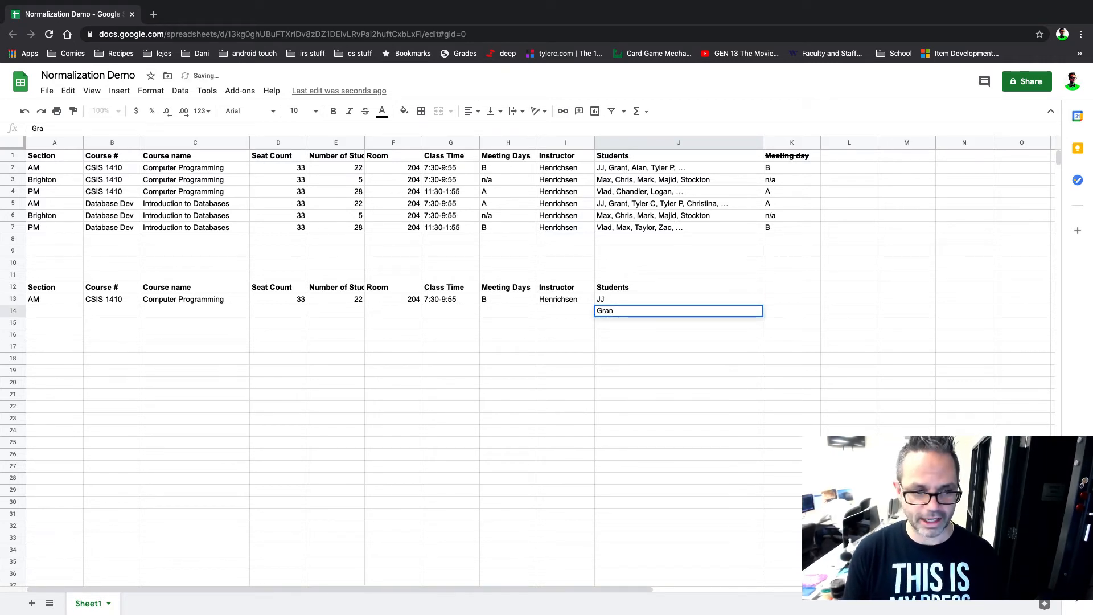
pyautogui.write('Alan')
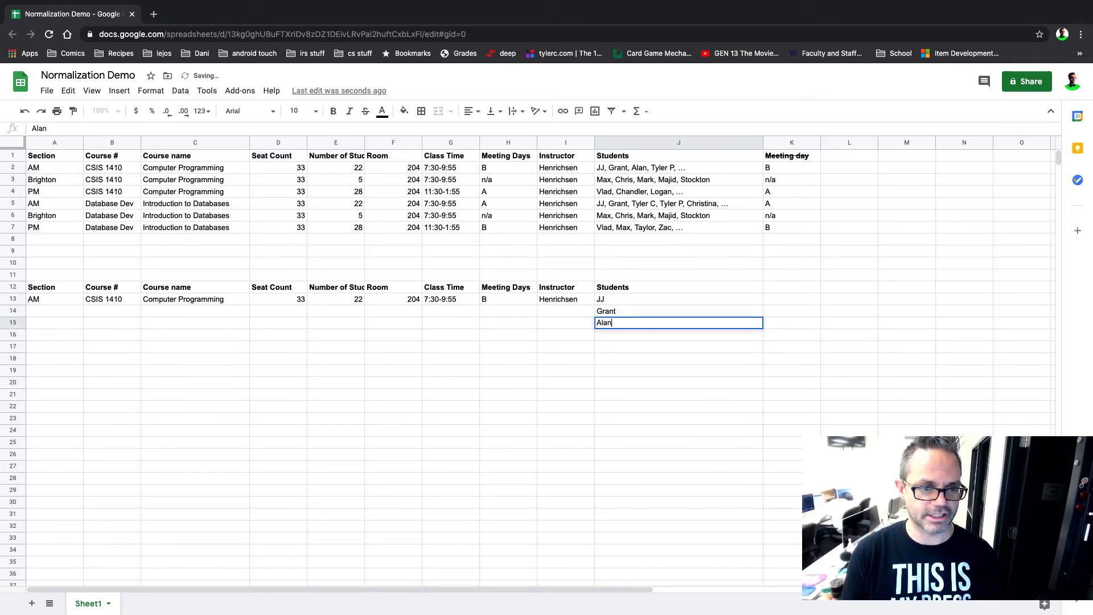
pyautogui.write('Tyler P')
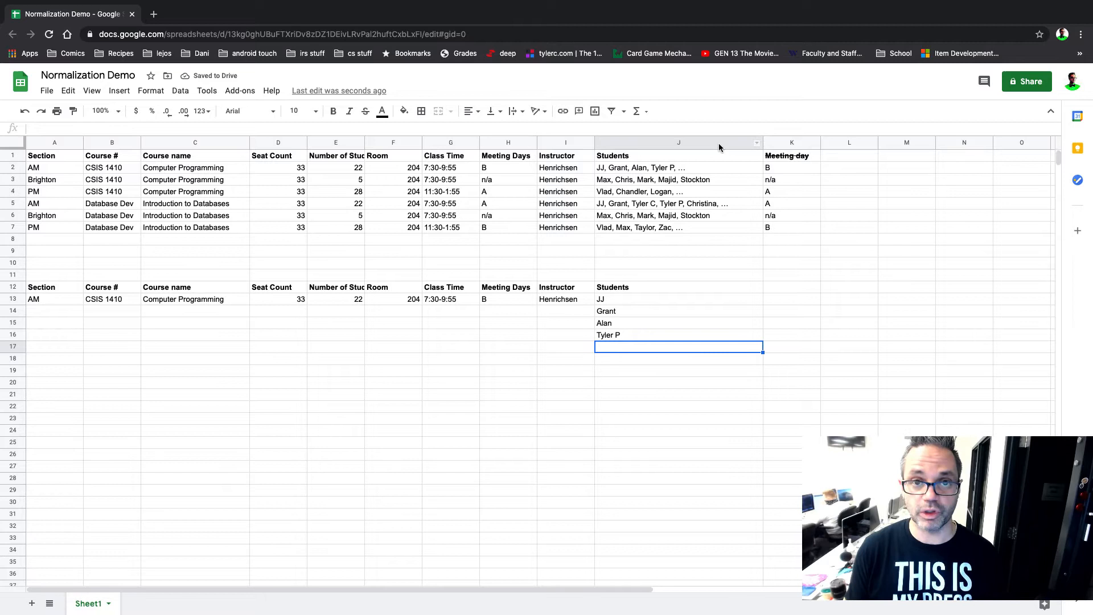
pyautogui.click(563, 298)
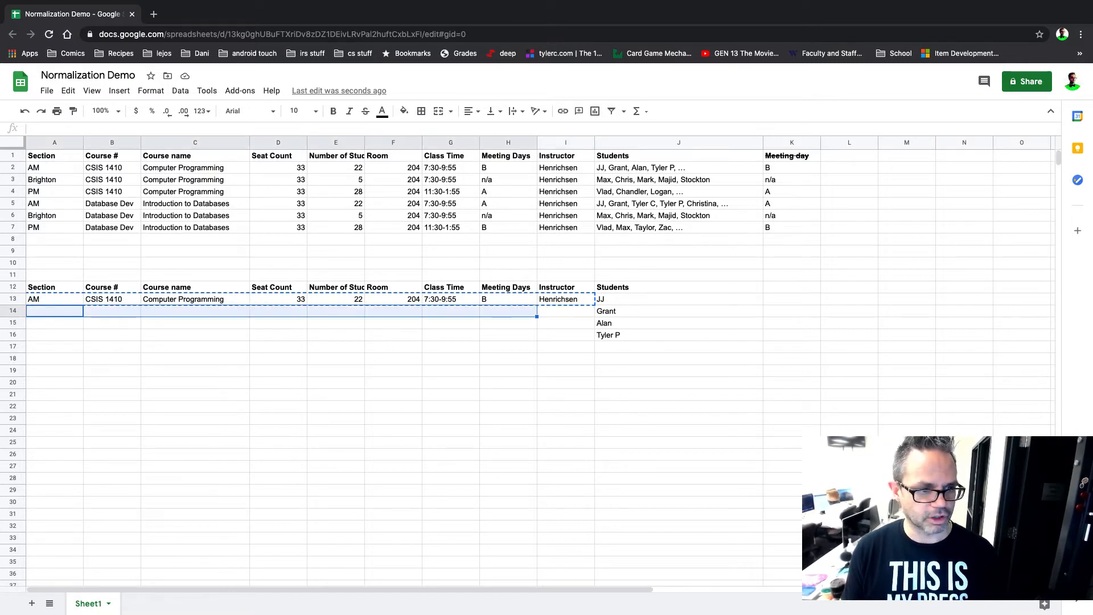
pyautogui.moveTo(53, 311); pyautogui.dragTo(53, 335)
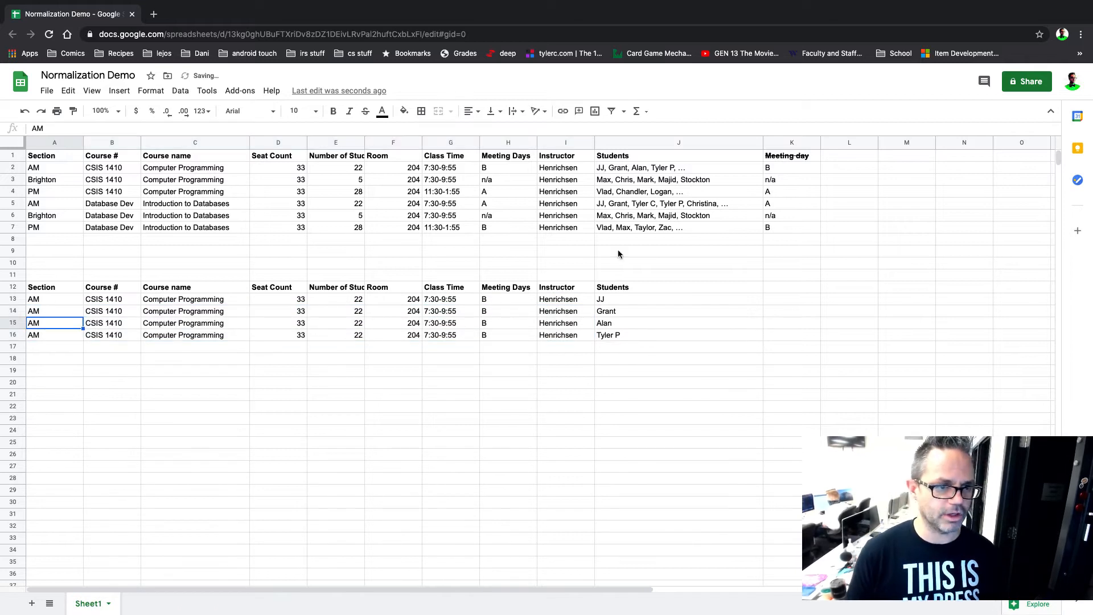
pyautogui.click(648, 167)
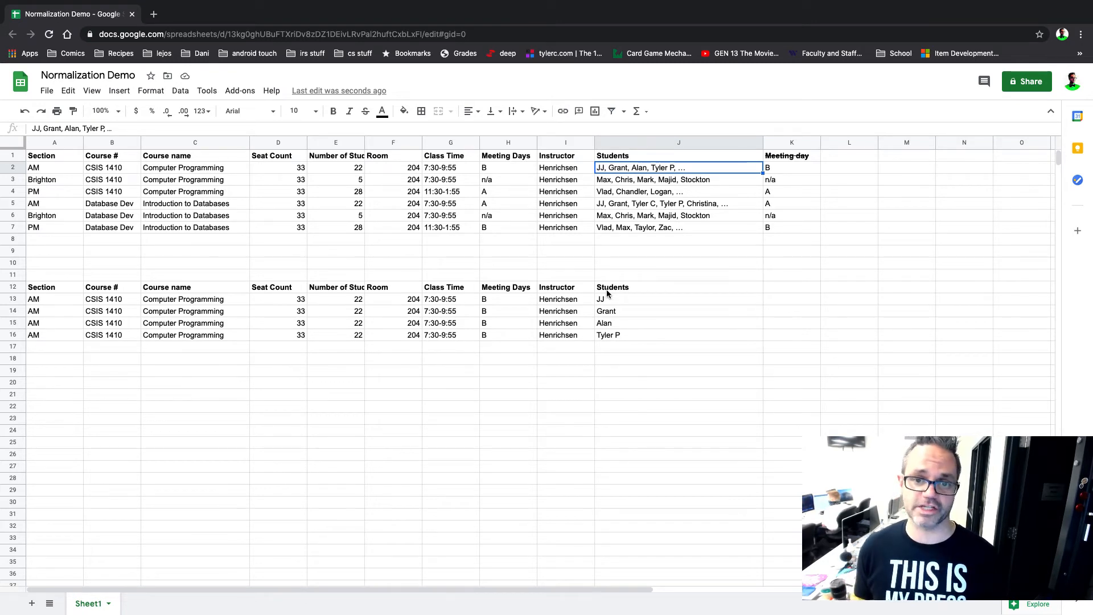
pyautogui.moveTo(435, 187)
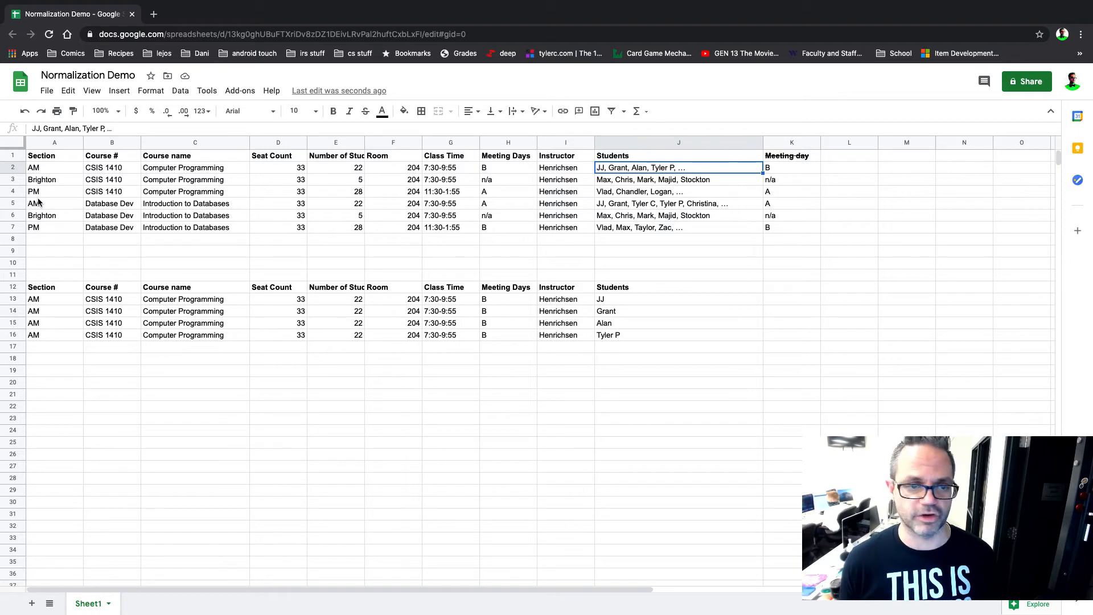
# Step: Copy Brighton CSIS 1410 details to row 17 and list Max, Mark, Chris, Majid, Stockton in column J
pyautogui.click(52, 180)
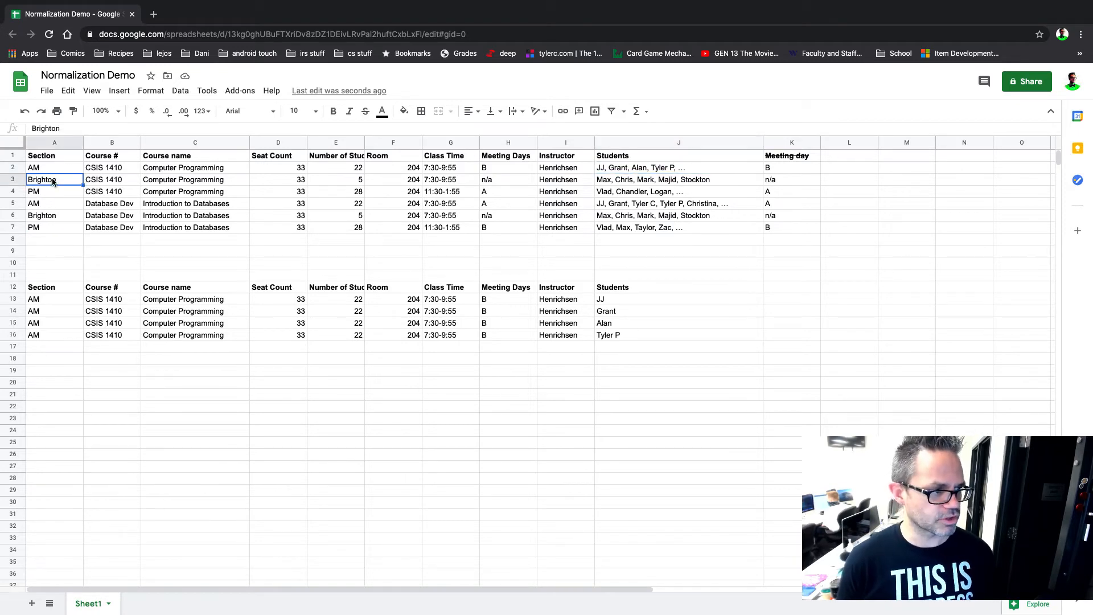
pyautogui.moveTo(580, 185)
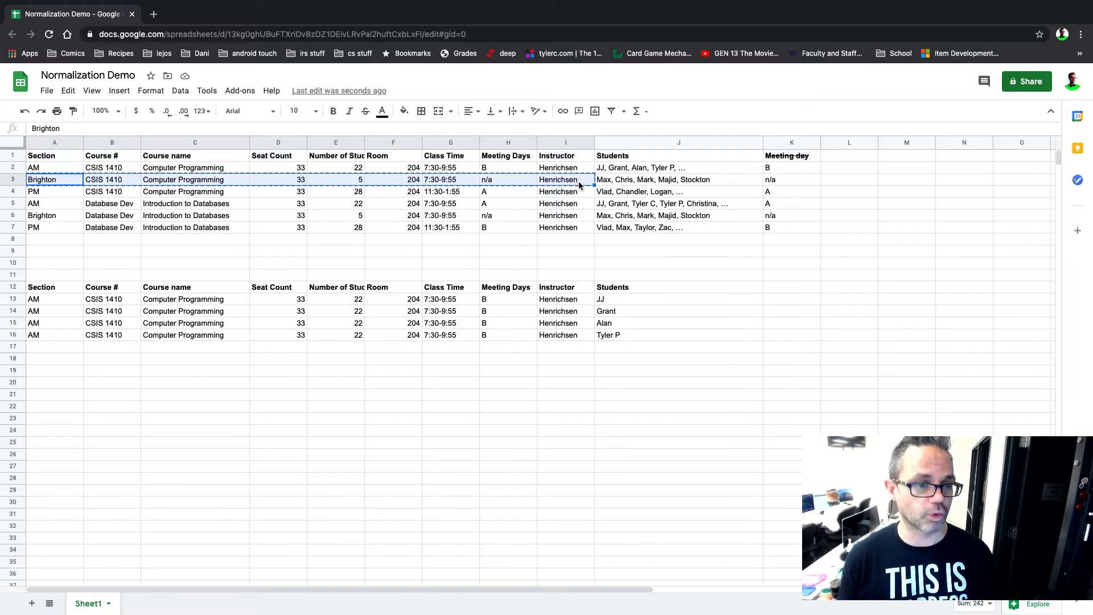
pyautogui.click(48, 348)
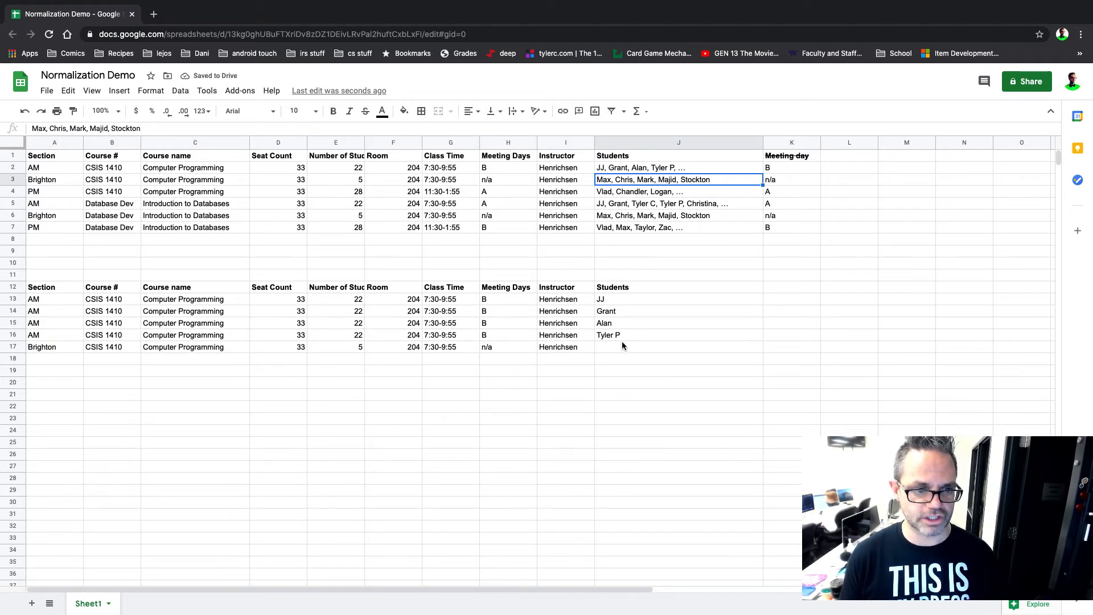
pyautogui.click(677, 346)
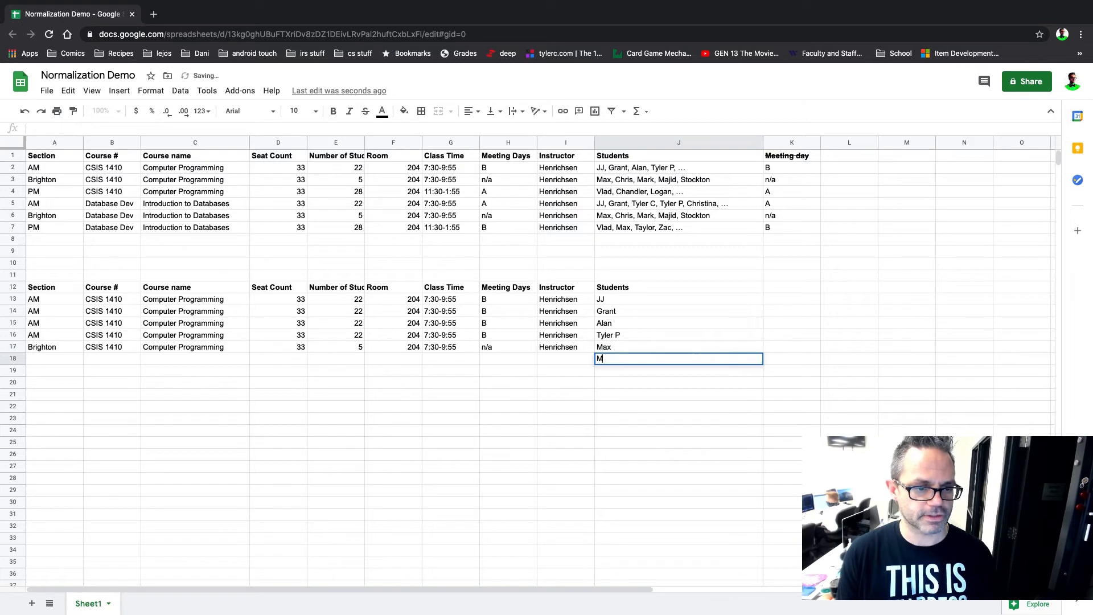
pyautogui.write('Chri')
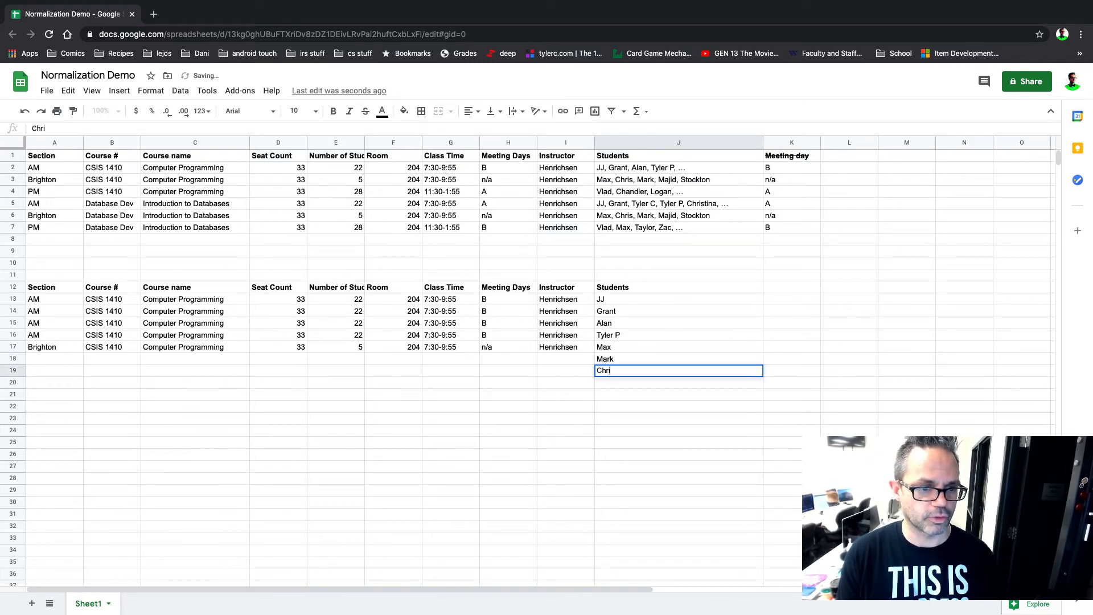
pyautogui.write('Majid')
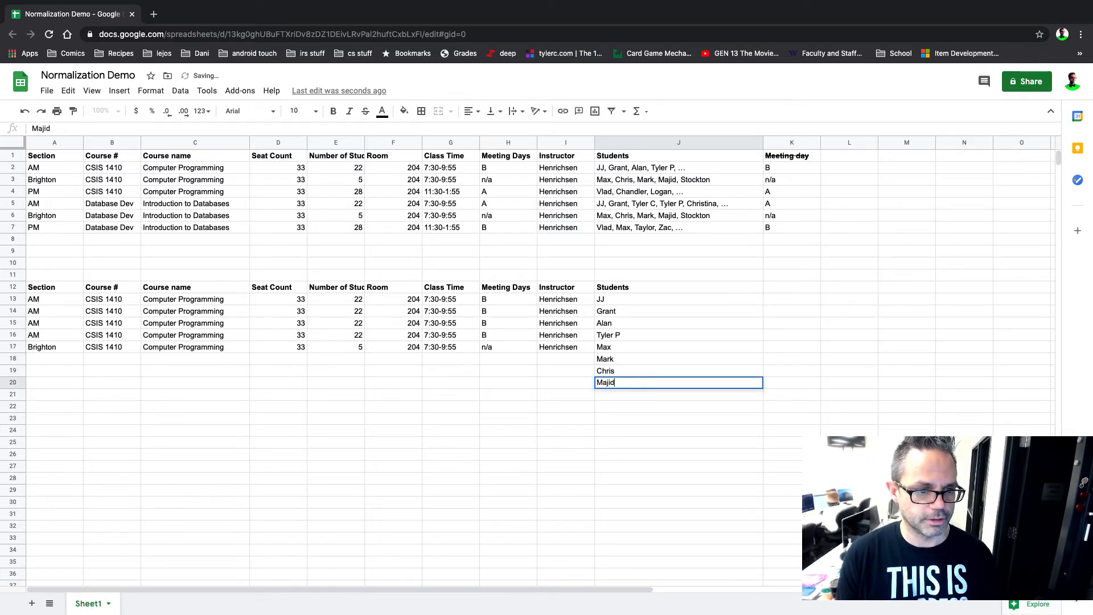
pyautogui.write('Stockto')
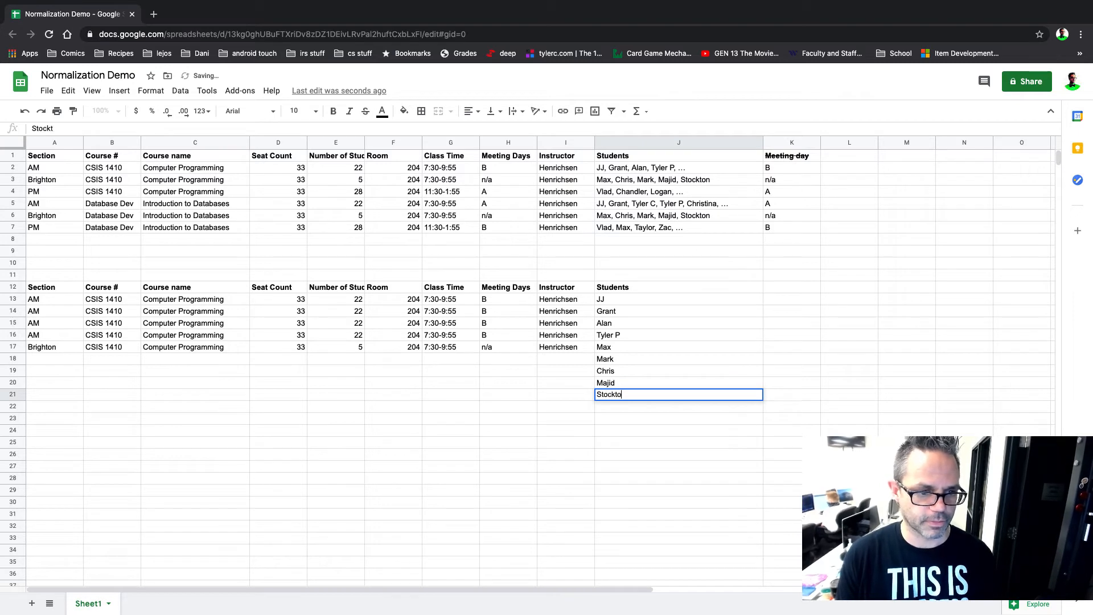
pyautogui.press('Enter')
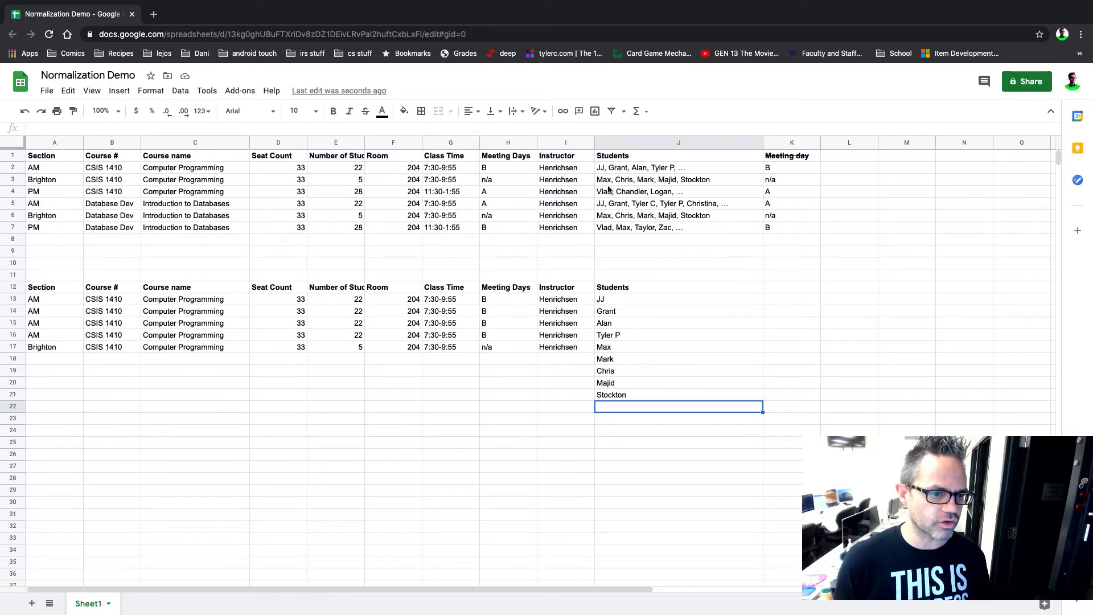
pyautogui.moveTo(576, 184)
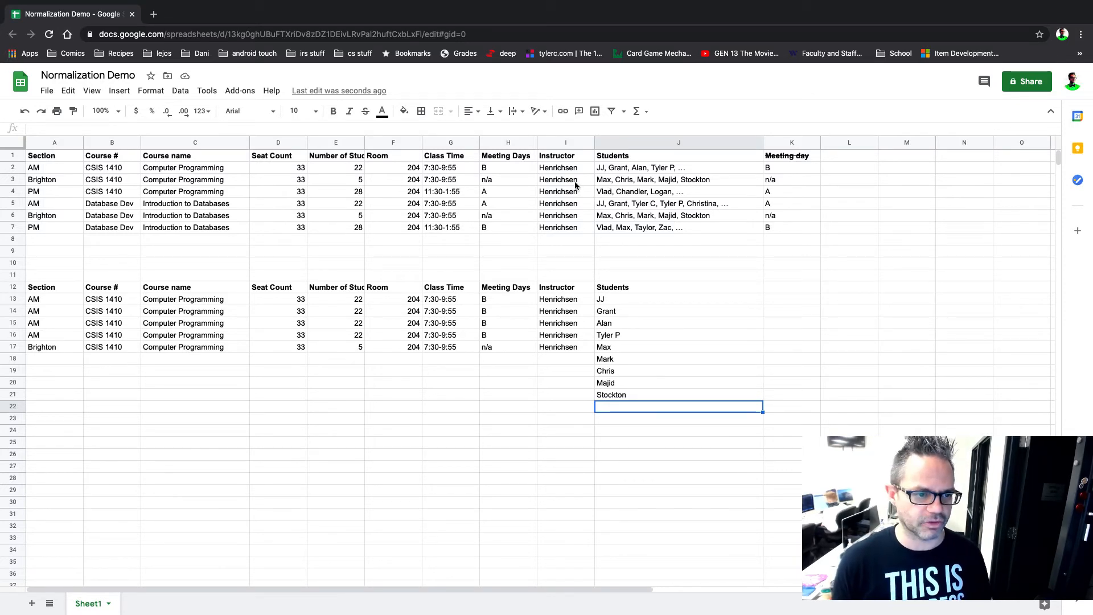
# Step: Fill the Brighton course details into rows 18–21 beside each student
pyautogui.click(564, 346)
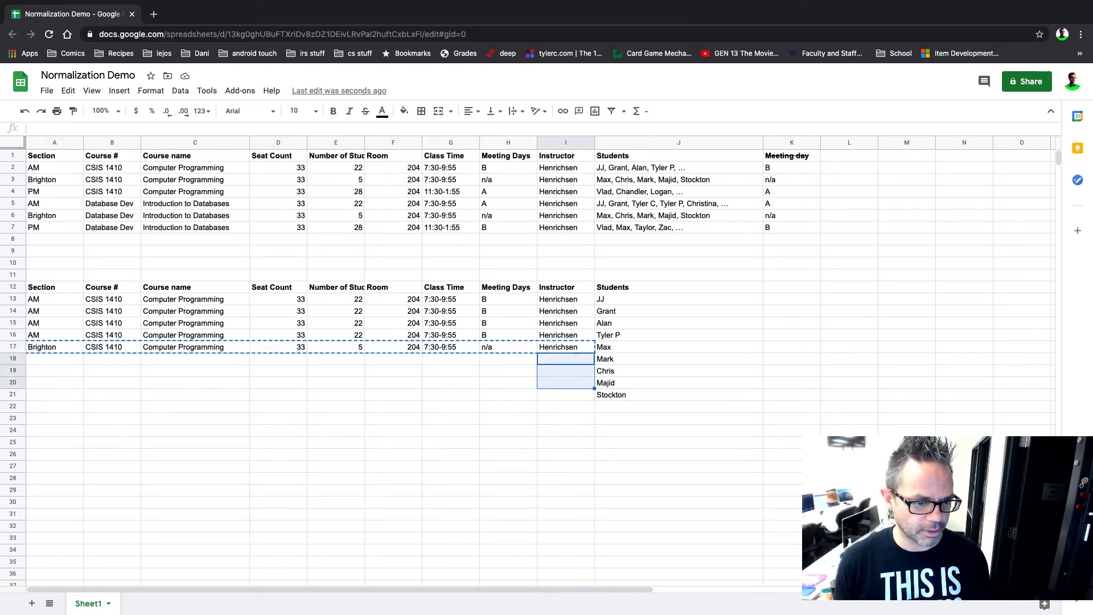
pyautogui.press('ctrl+v')
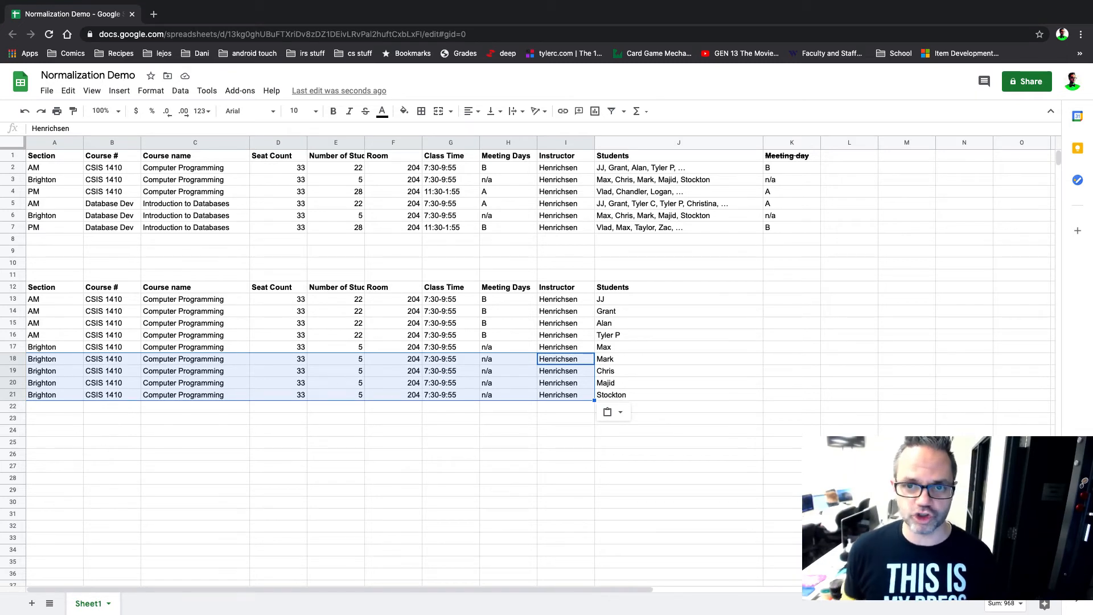
pyautogui.moveTo(463, 339)
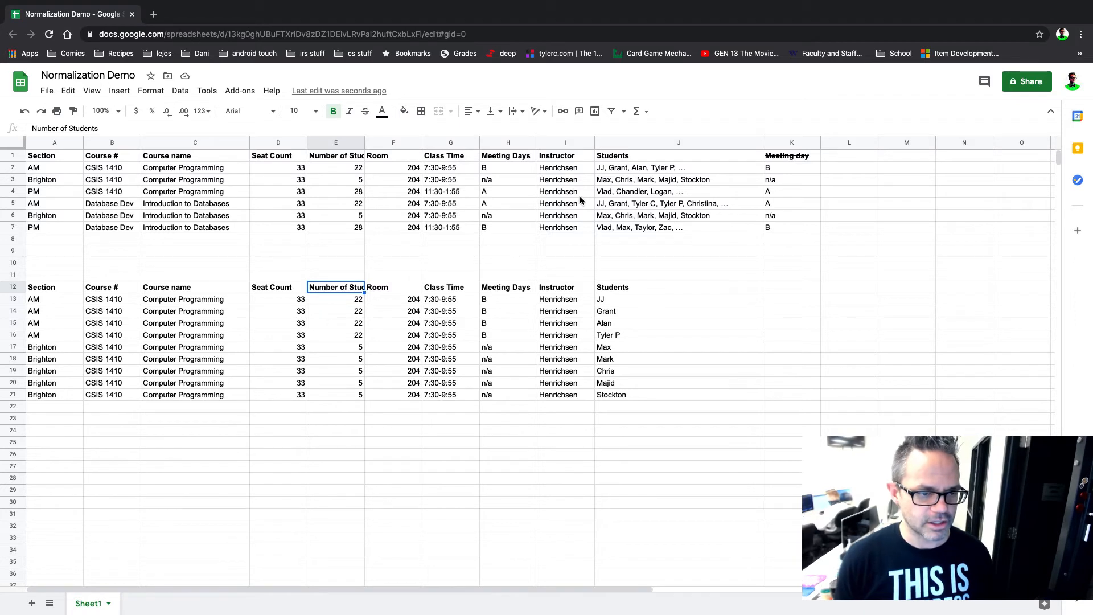
# Step: Add PM CSIS 1410 rows 22–24 for Vlad, Chandler and Logan with course details
pyautogui.click(565, 191)
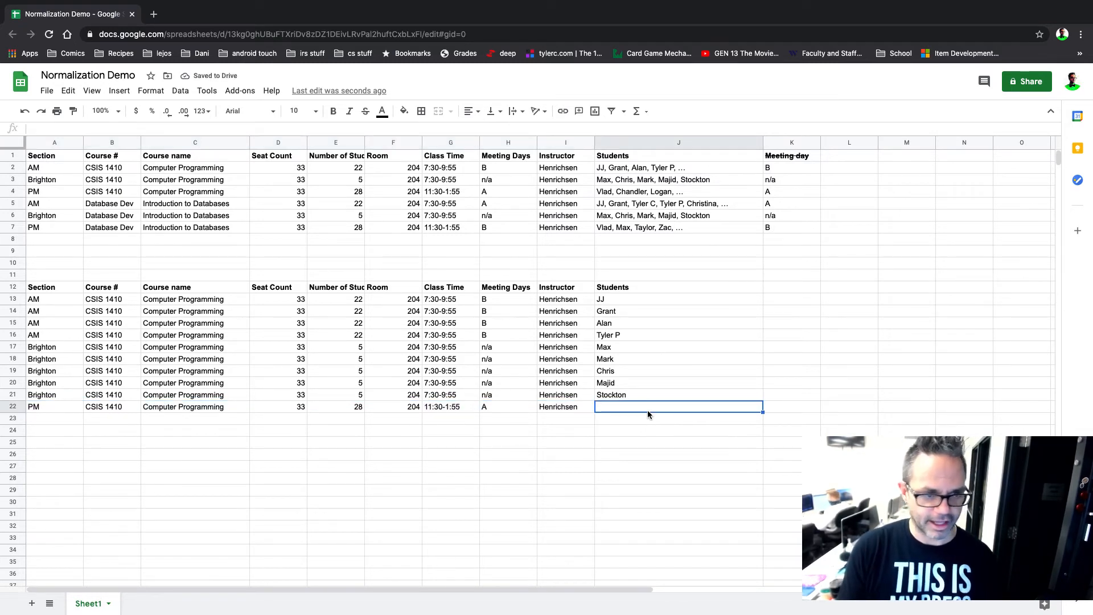
pyautogui.write('VLad')
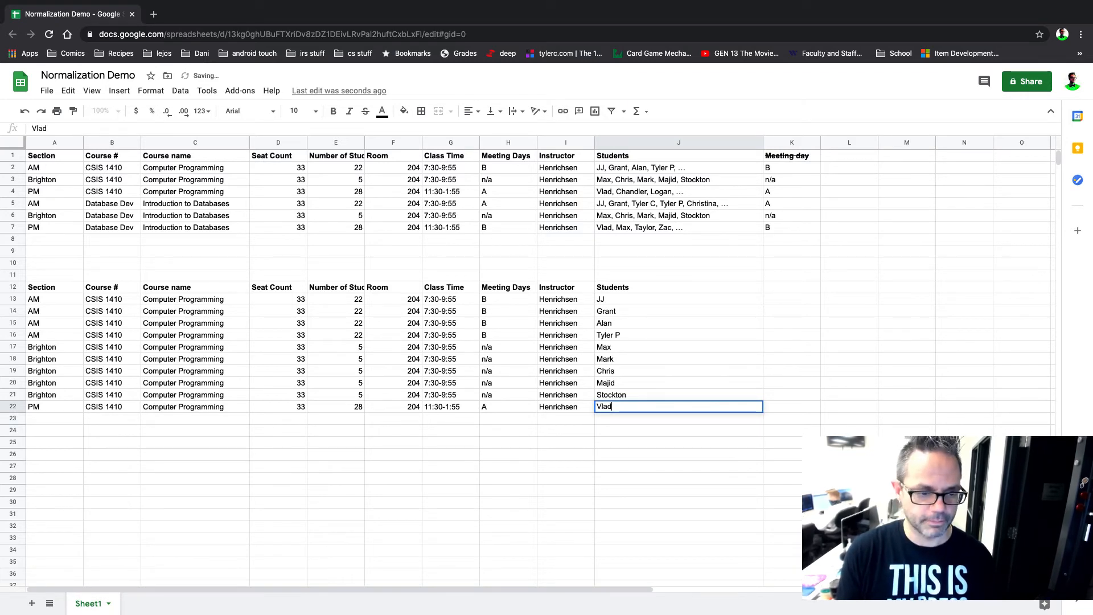
pyautogui.write('Chandler')
pyautogui.click(679, 430)
pyautogui.write('Logan')
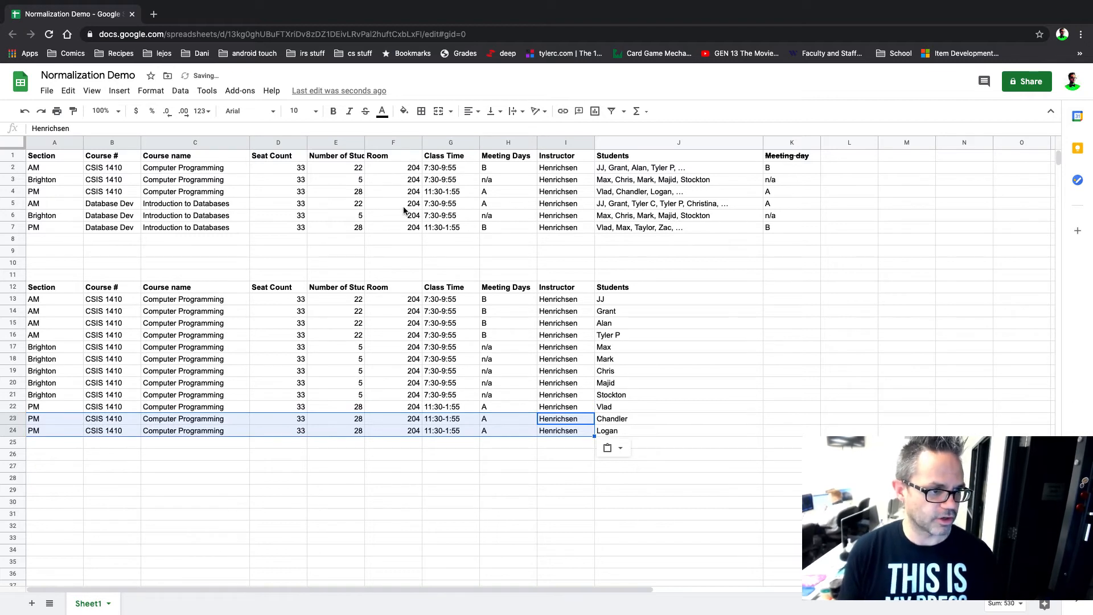
pyautogui.click(679, 203)
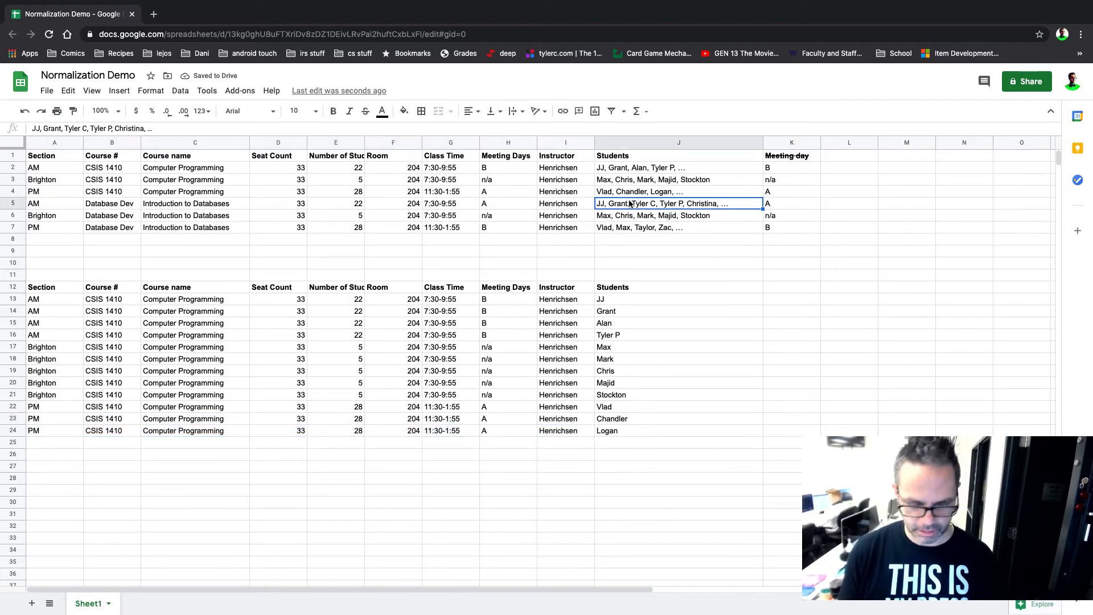
pyautogui.click(558, 203)
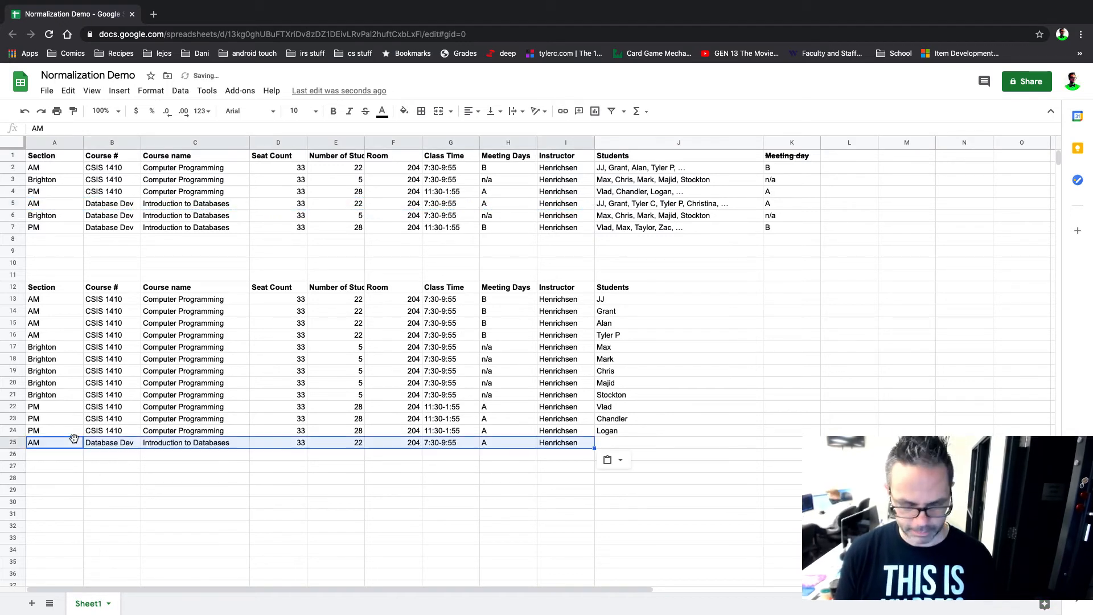
pyautogui.click(678, 442)
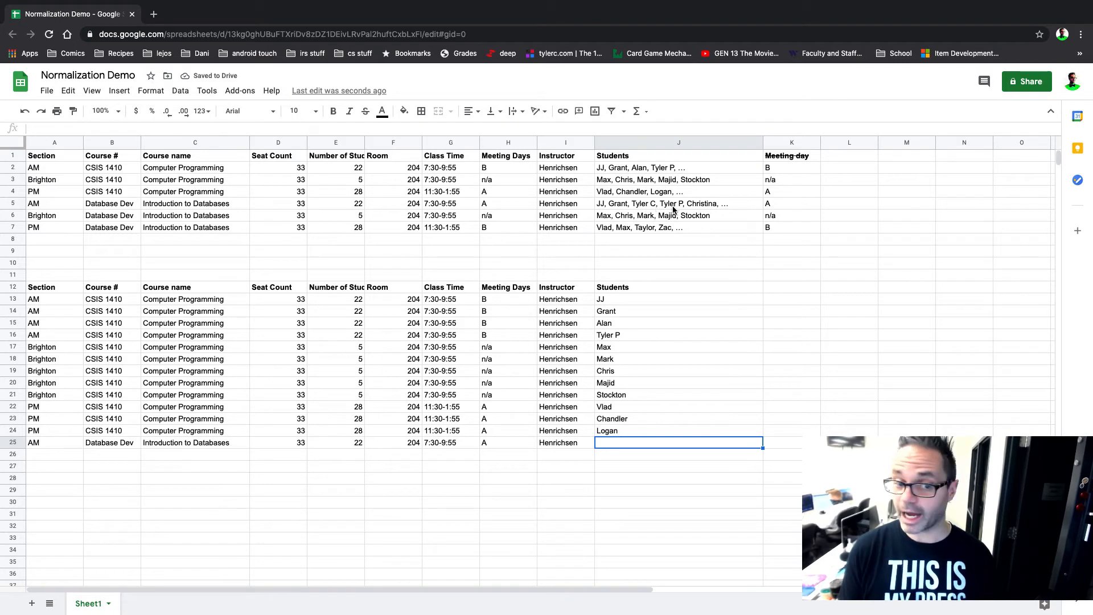
pyautogui.moveTo(626, 475)
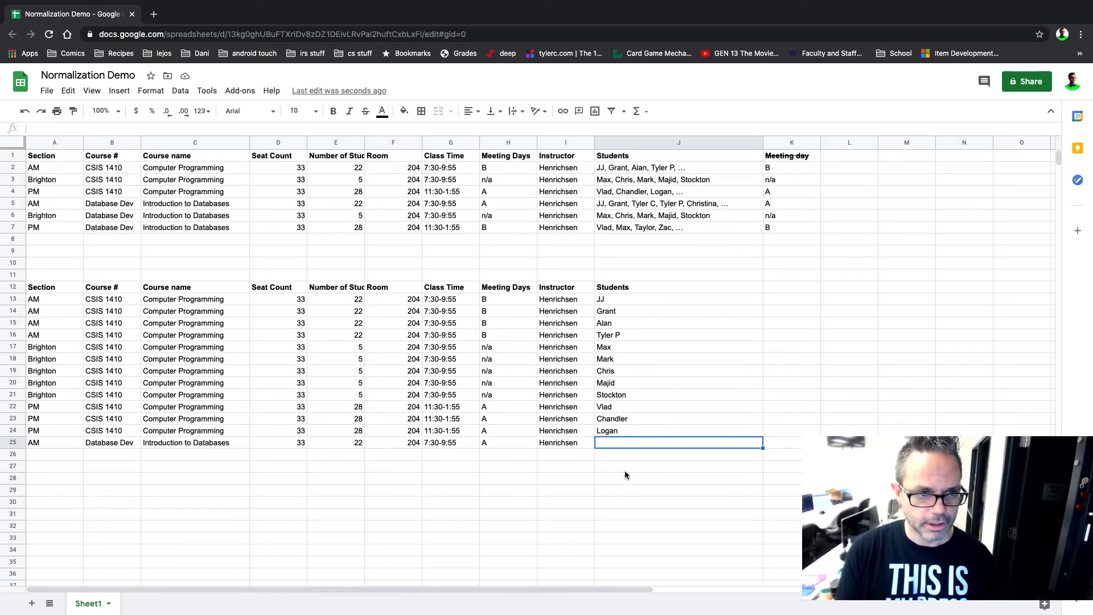
pyautogui.write('Gran')
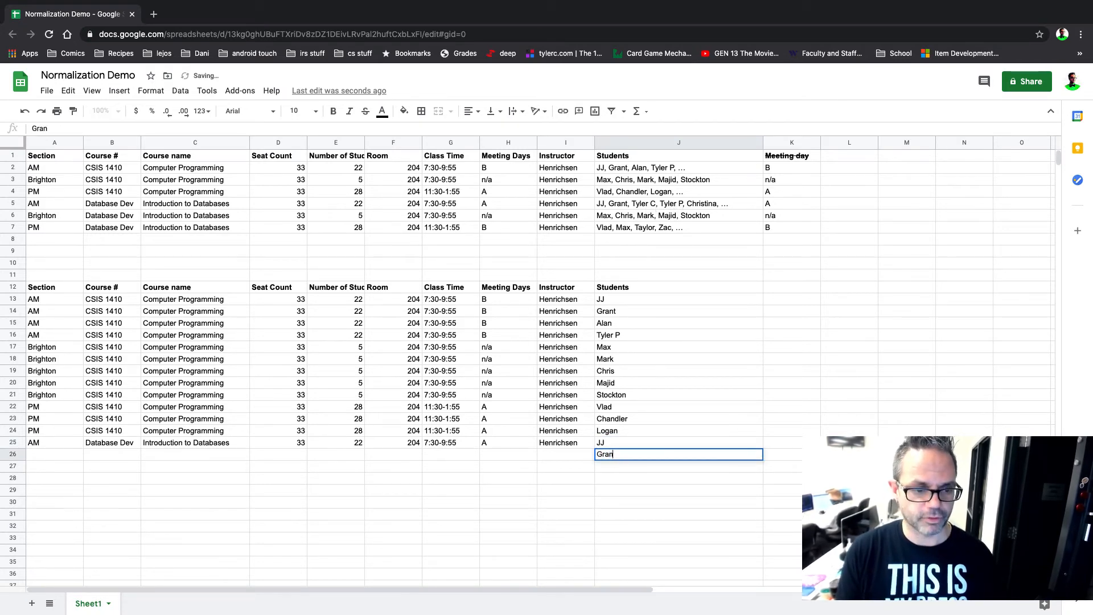
pyautogui.write('Christina')
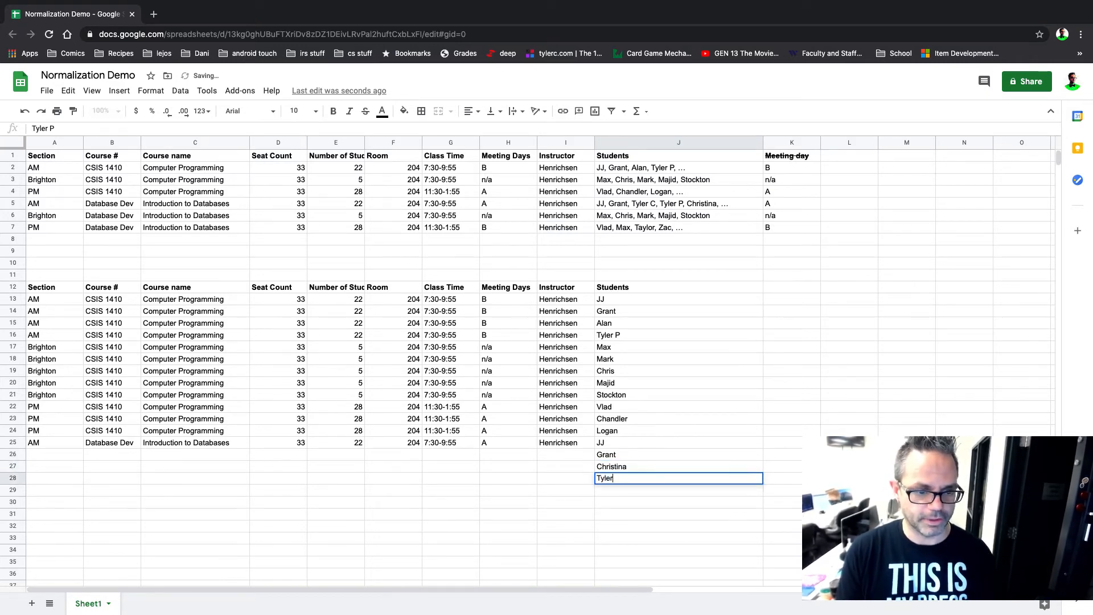
pyautogui.write('P')
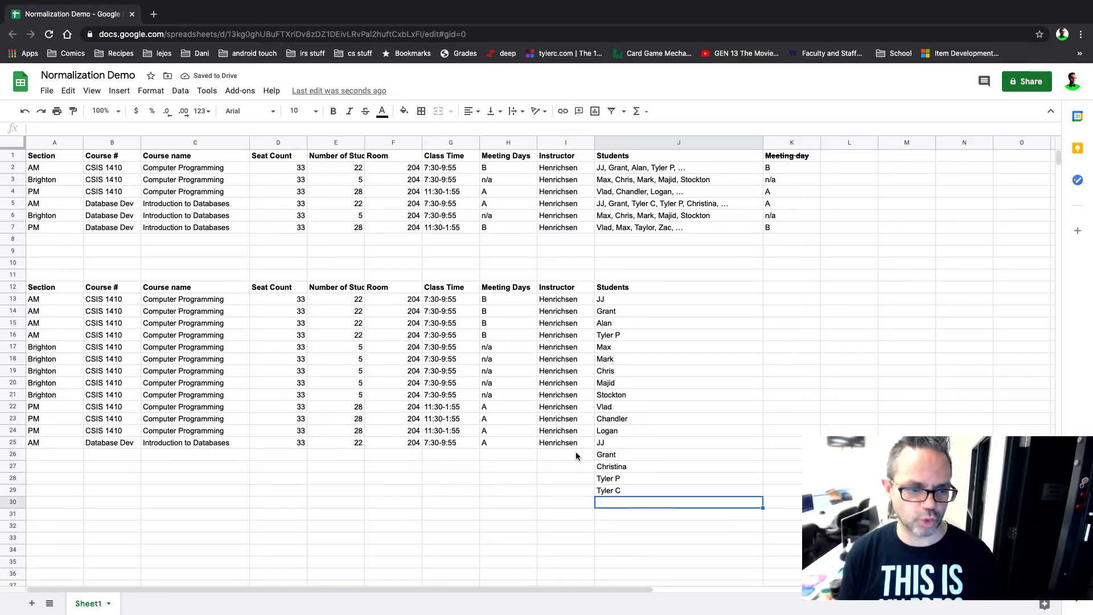
pyautogui.click(565, 442)
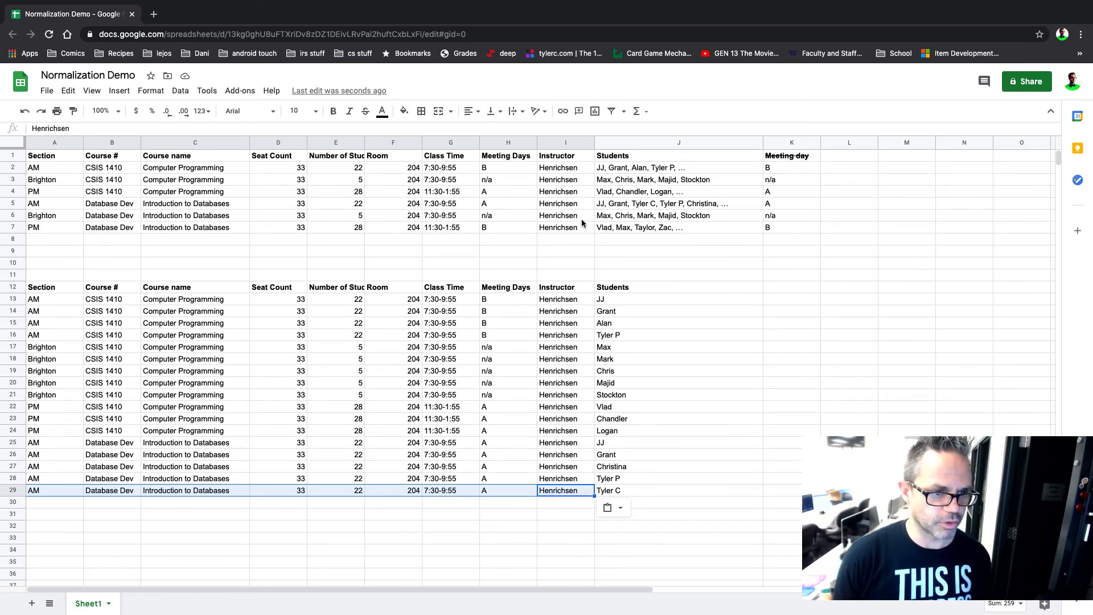
# Step: Add Brighton Database Dev rows 30–34 for Stockton, Majid, Mark, Chris, Max with details
pyautogui.click(565, 215)
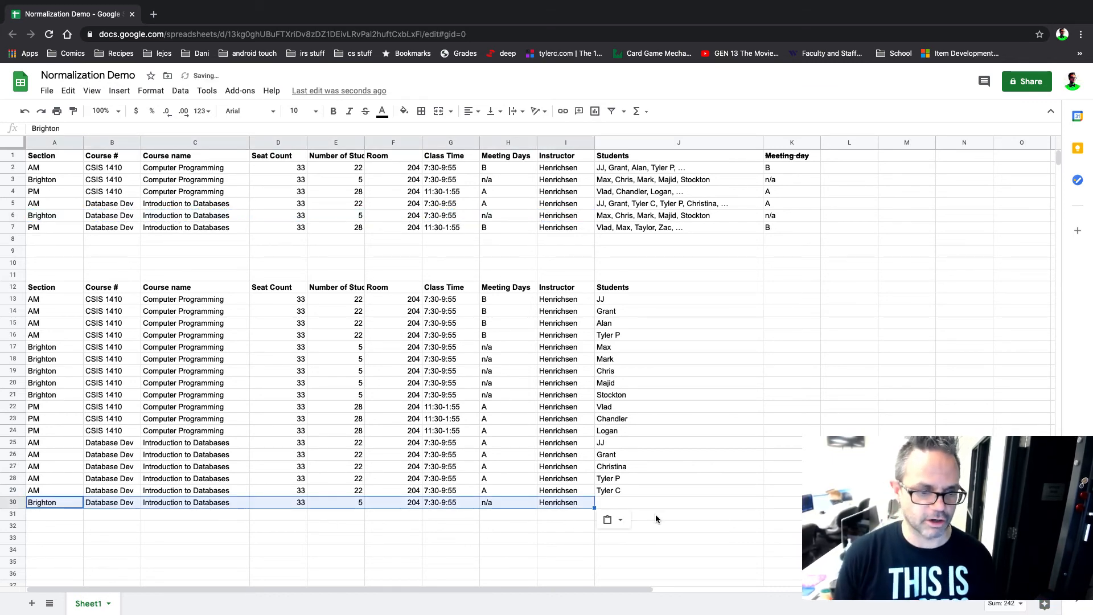
pyautogui.write('Stockton')
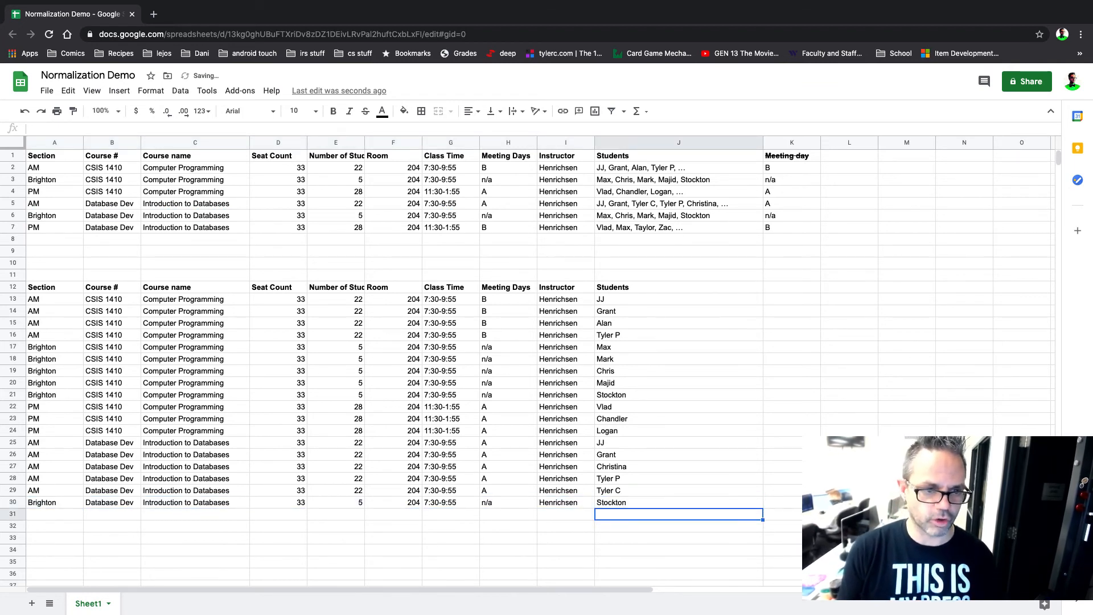
pyautogui.write('Majid')
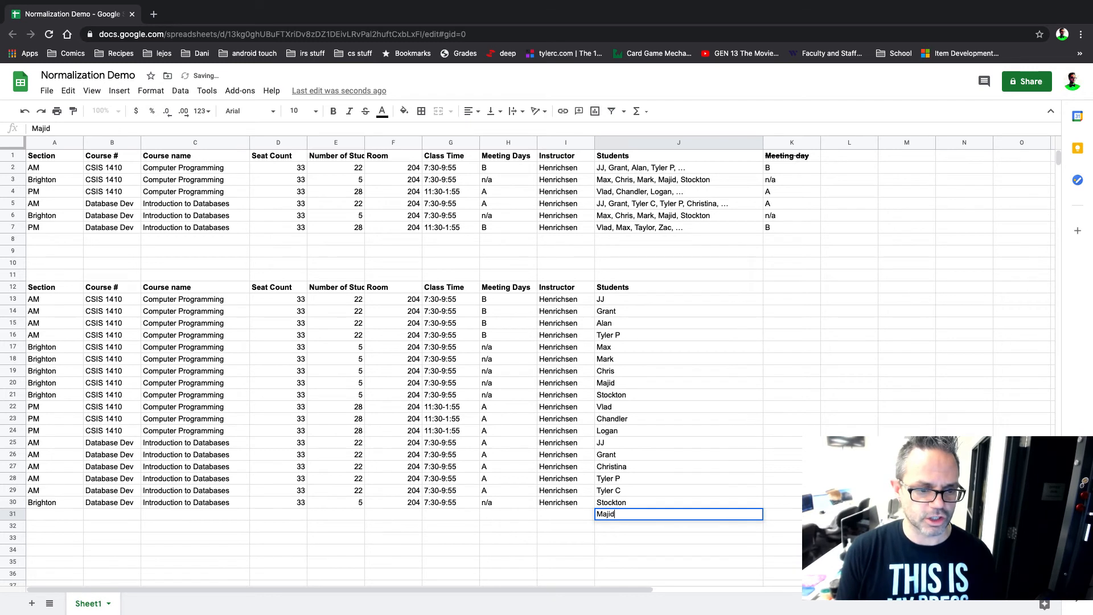
pyautogui.write('Mark')
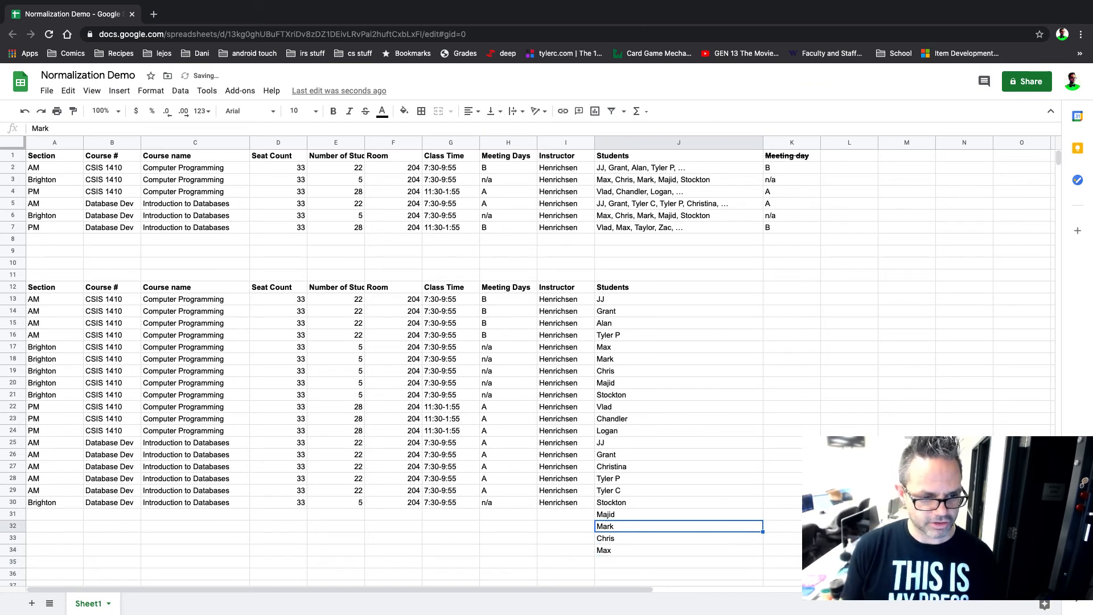
pyautogui.click(565, 502)
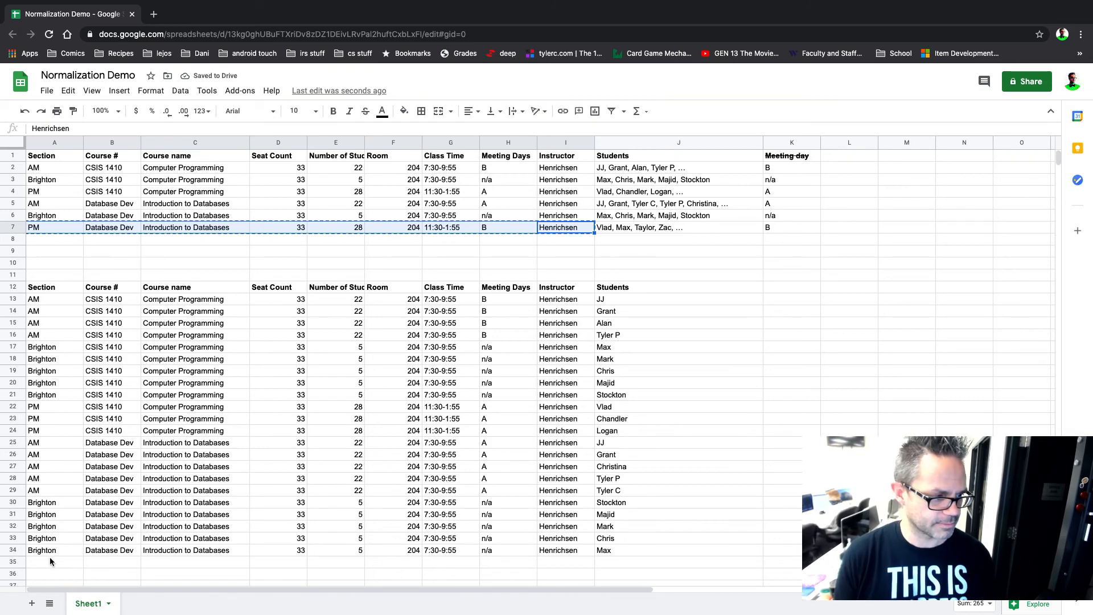
# Step: Add PM Database Dev rows 35–38 for Vlad, Zac, Taylor and Max with course details
pyautogui.click(40, 562)
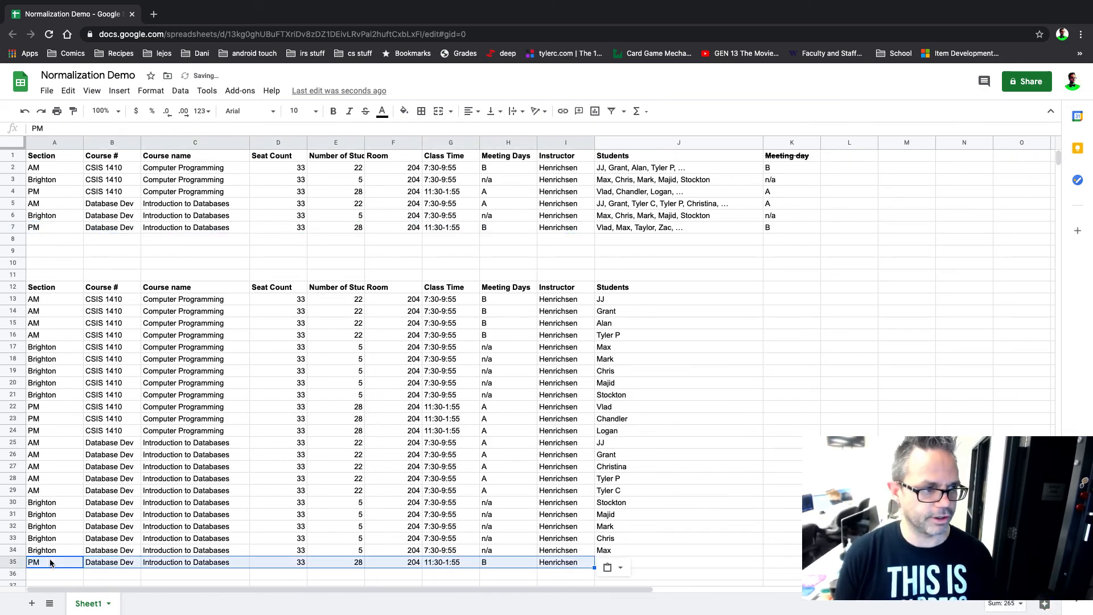
pyautogui.scroll(-3)
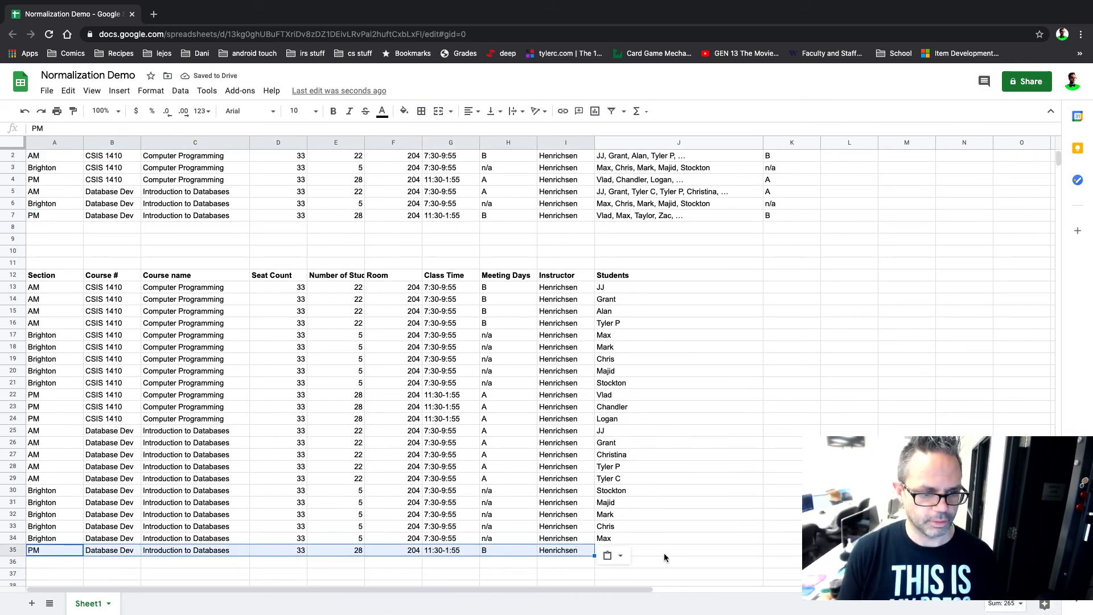
pyautogui.write('Vlad')
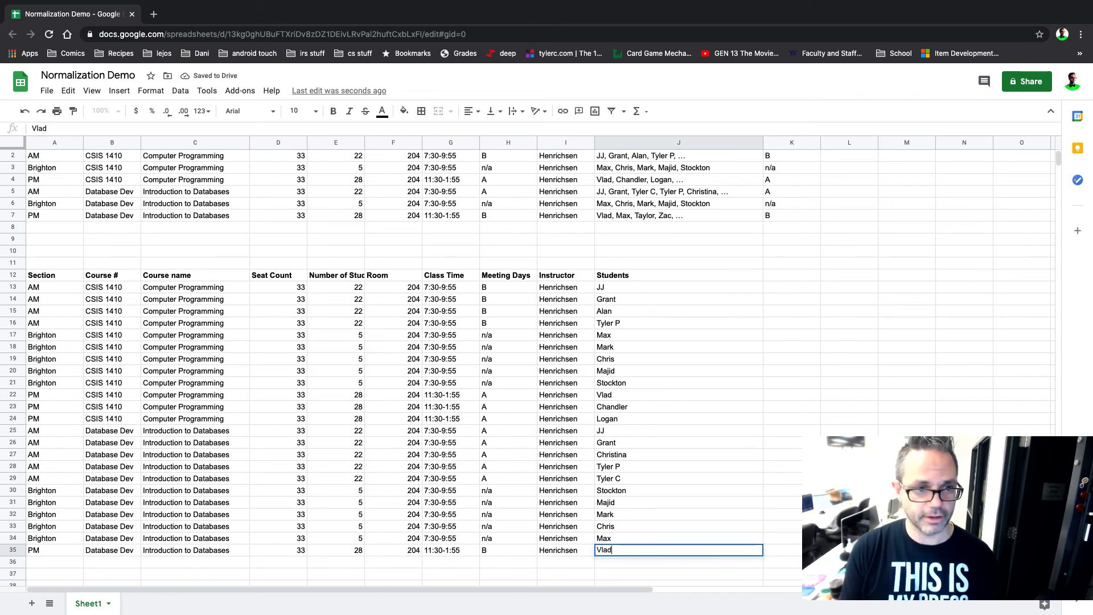
pyautogui.write('Zac')
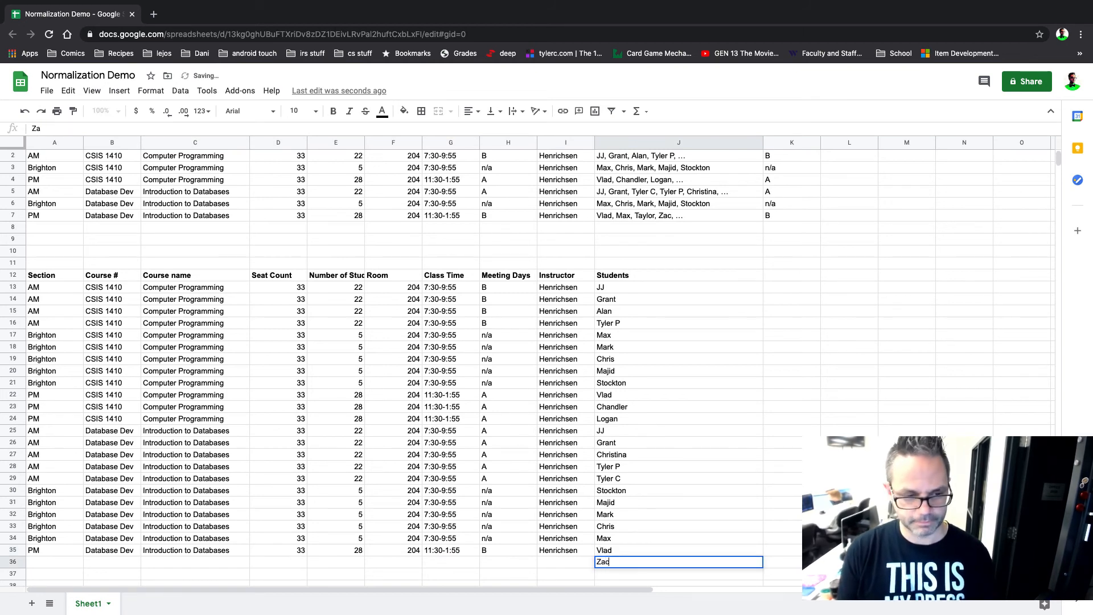
pyautogui.write('Taylor')
pyautogui.write('Max')
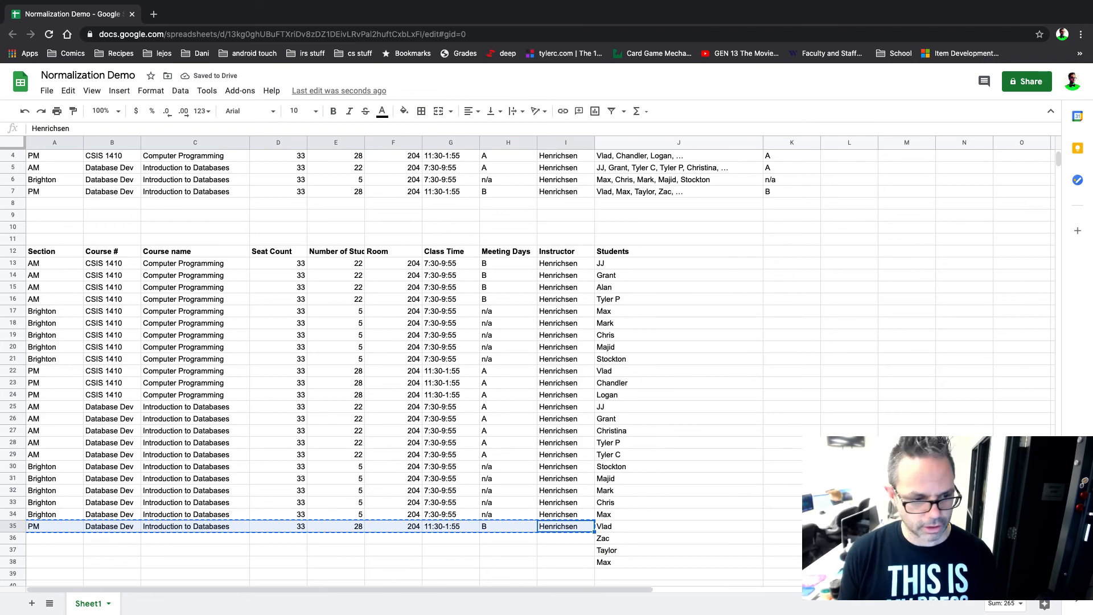
pyautogui.click(564, 537)
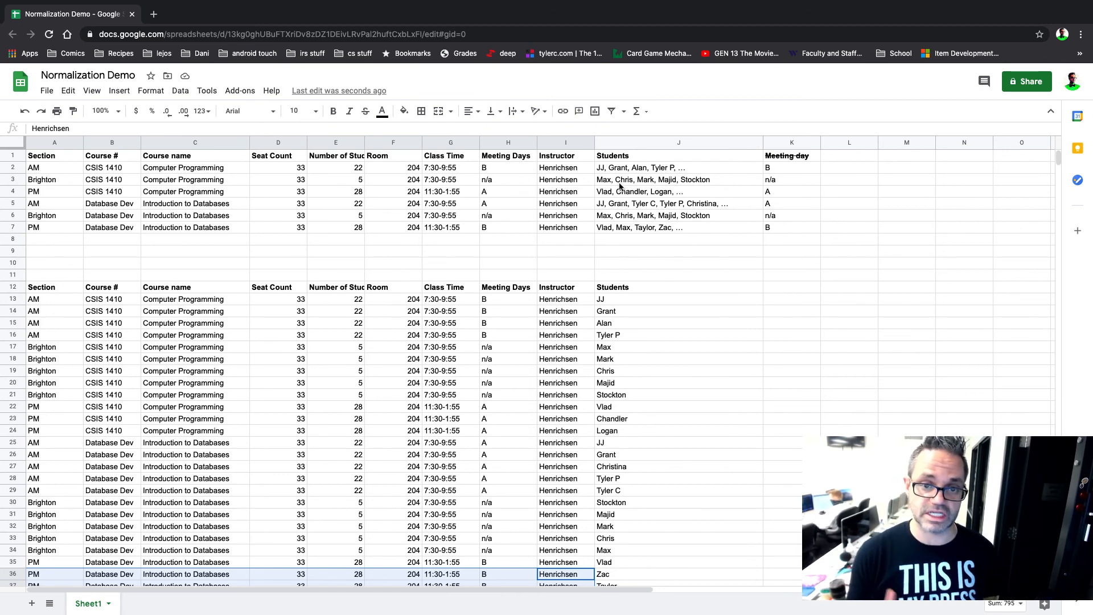
pyautogui.click(676, 168)
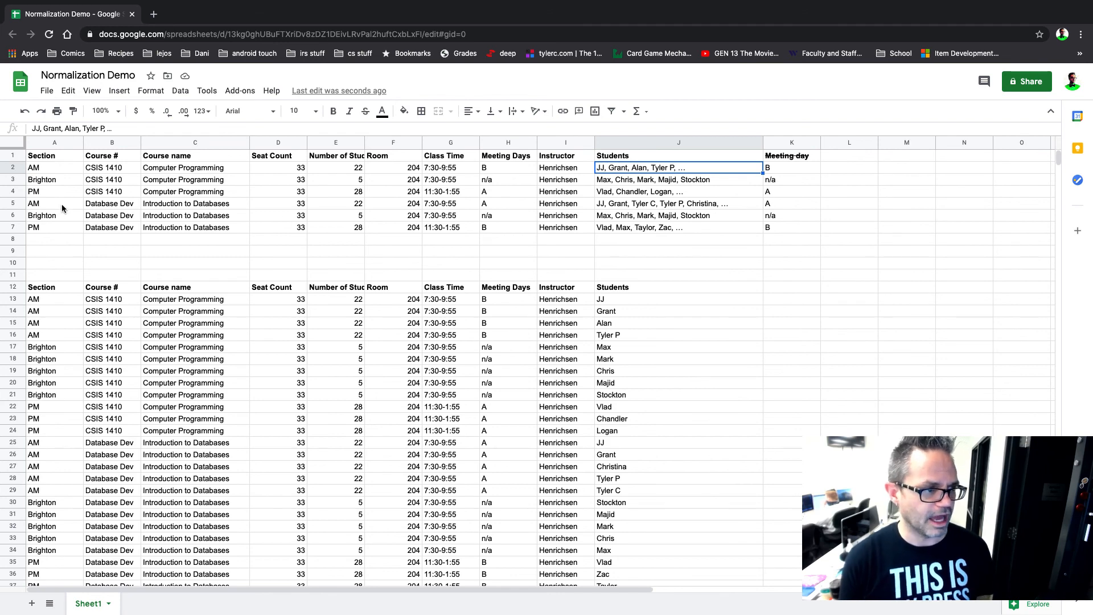
pyautogui.moveTo(38, 193)
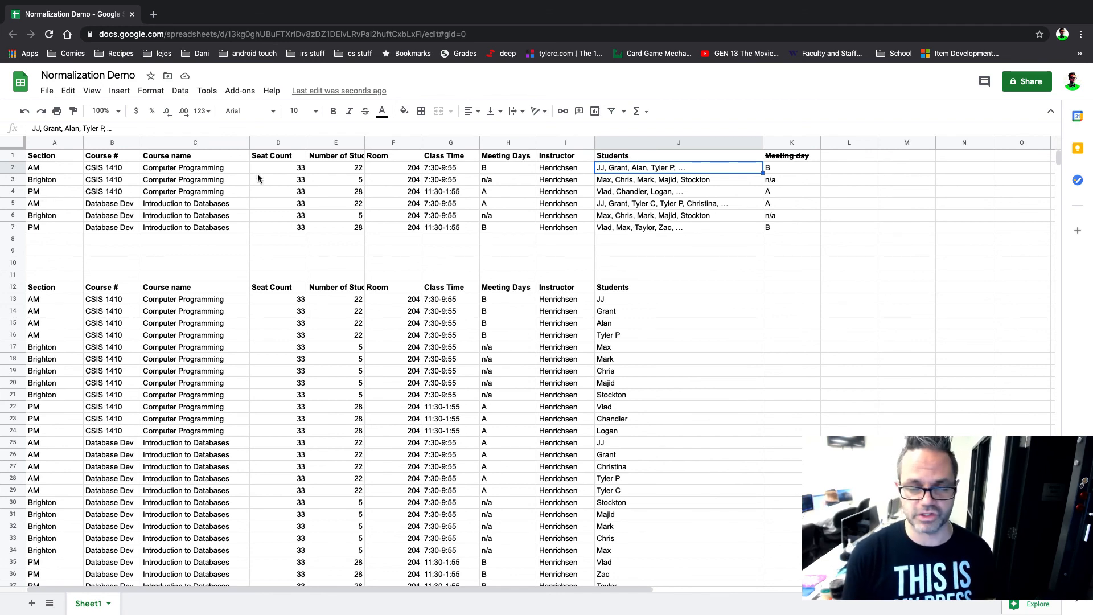
pyautogui.moveTo(200, 268)
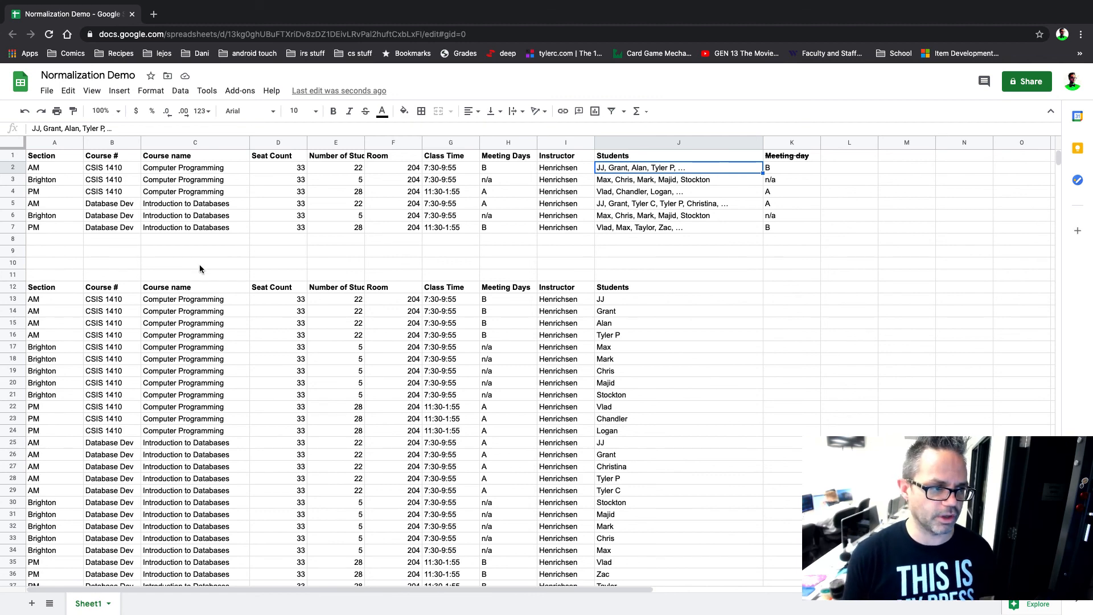
# Step: Add a blank Sheet2, then begin renaming Sheet1 via its tab menu
pyautogui.scroll(-3)
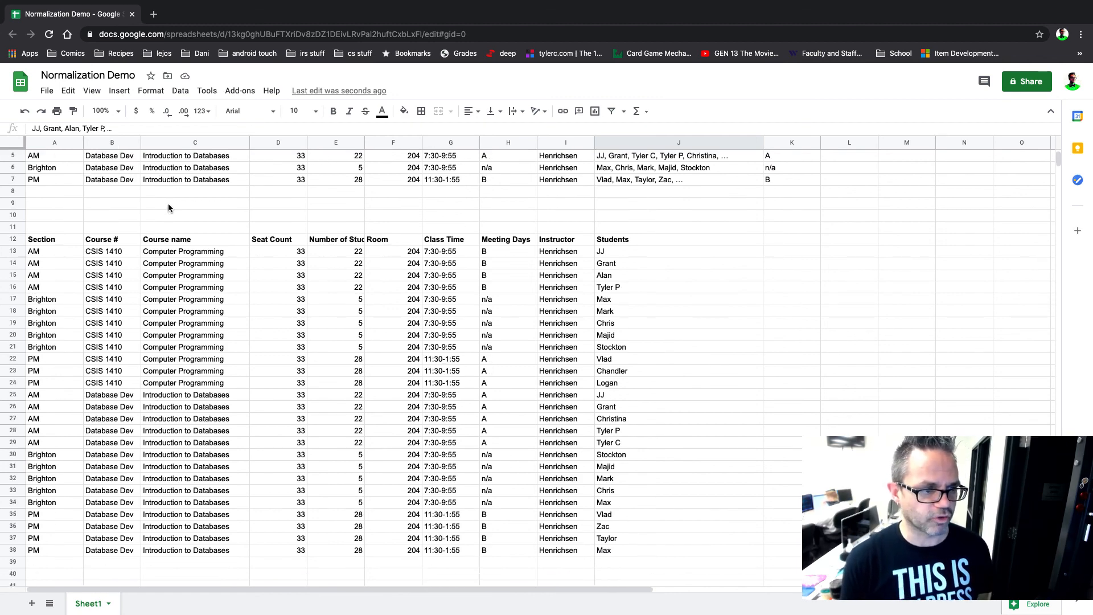
pyautogui.scroll(-3)
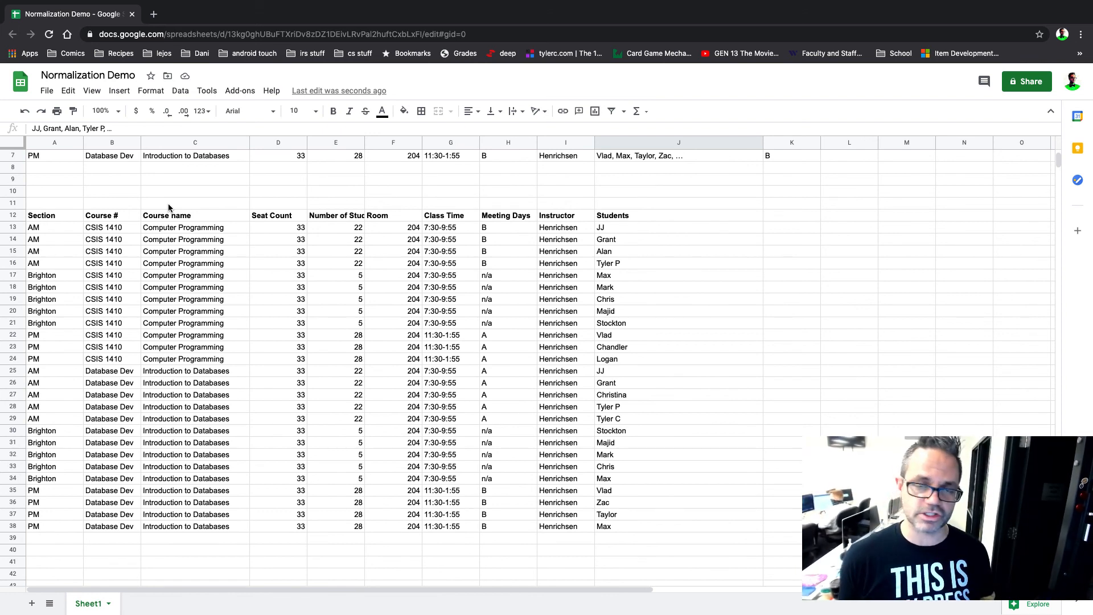
pyautogui.moveTo(50, 603)
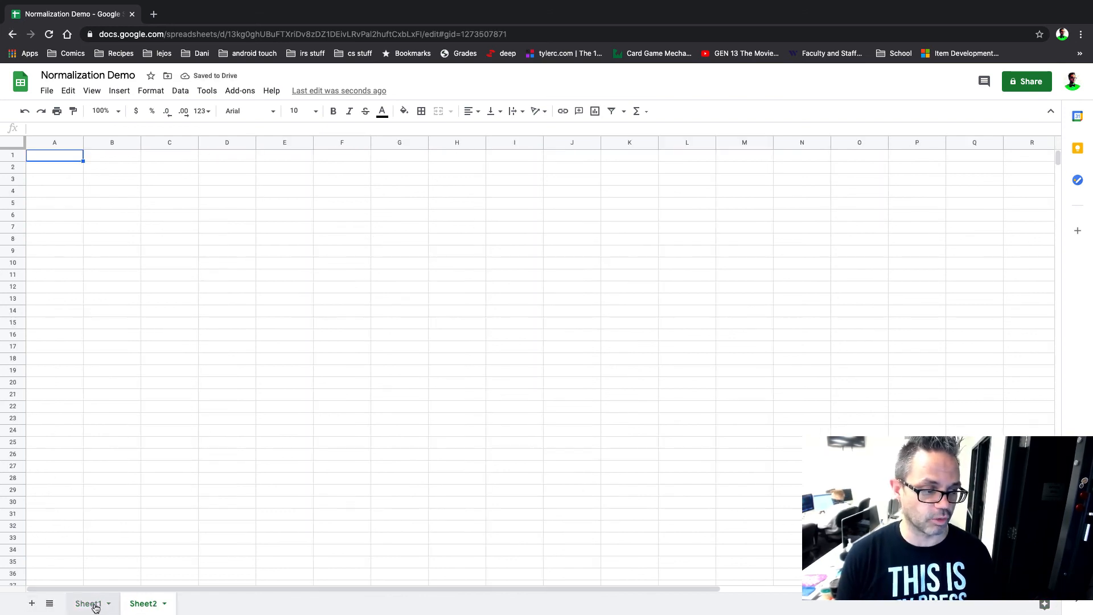
pyautogui.rightClick(91, 604)
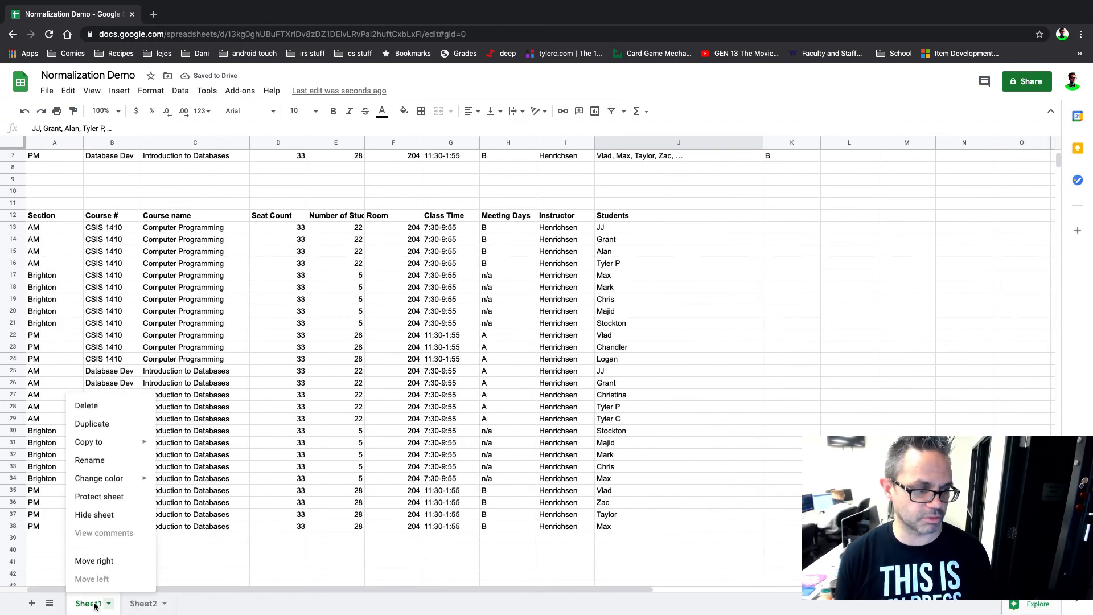
pyautogui.moveTo(114, 461)
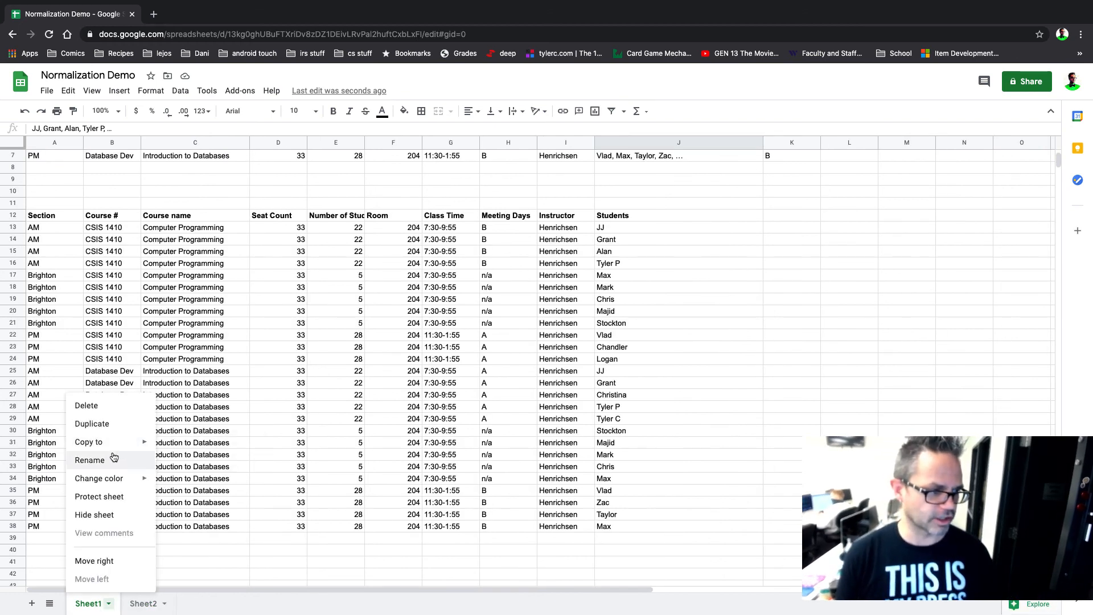
pyautogui.click(90, 461)
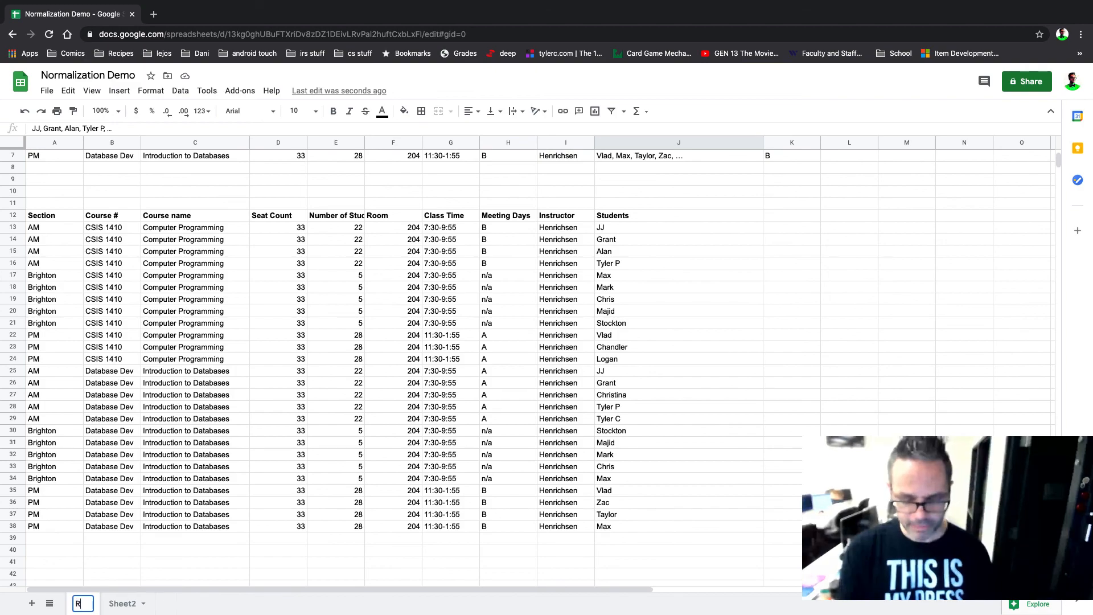